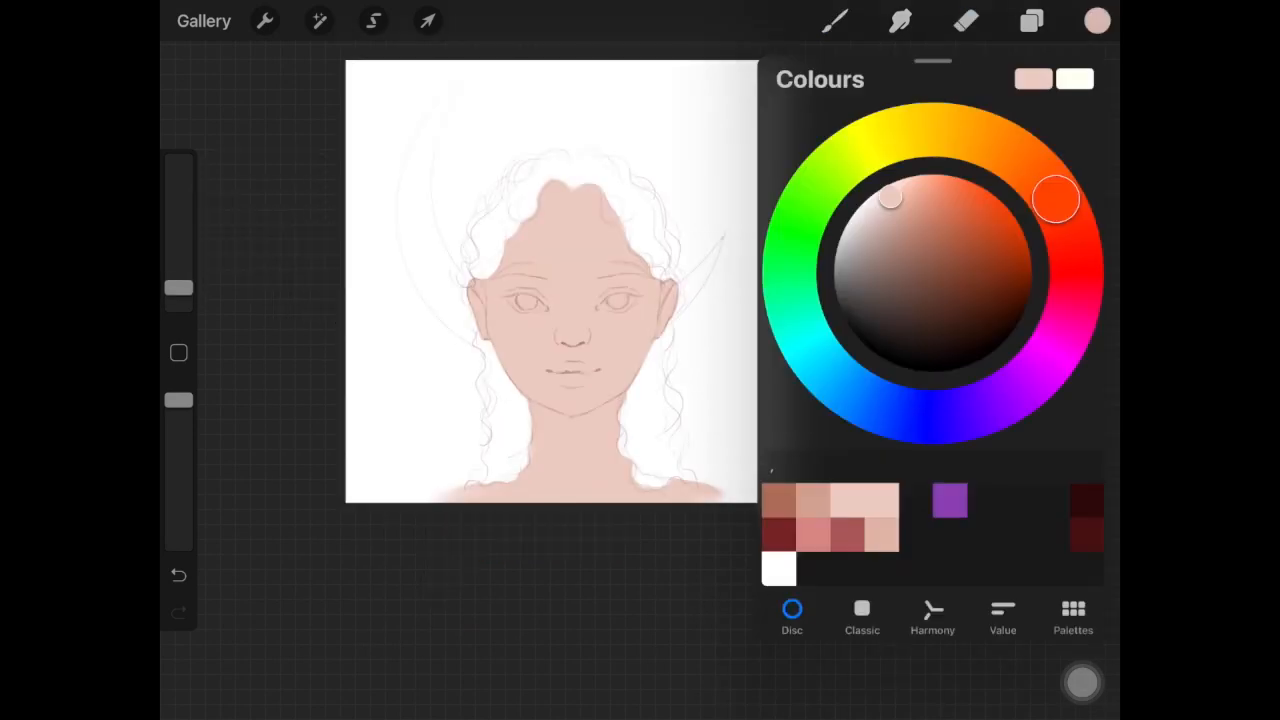
# Step: Fill the curly hair with a solid warm brown base around the girl's face
pyautogui.click(1028, 22)
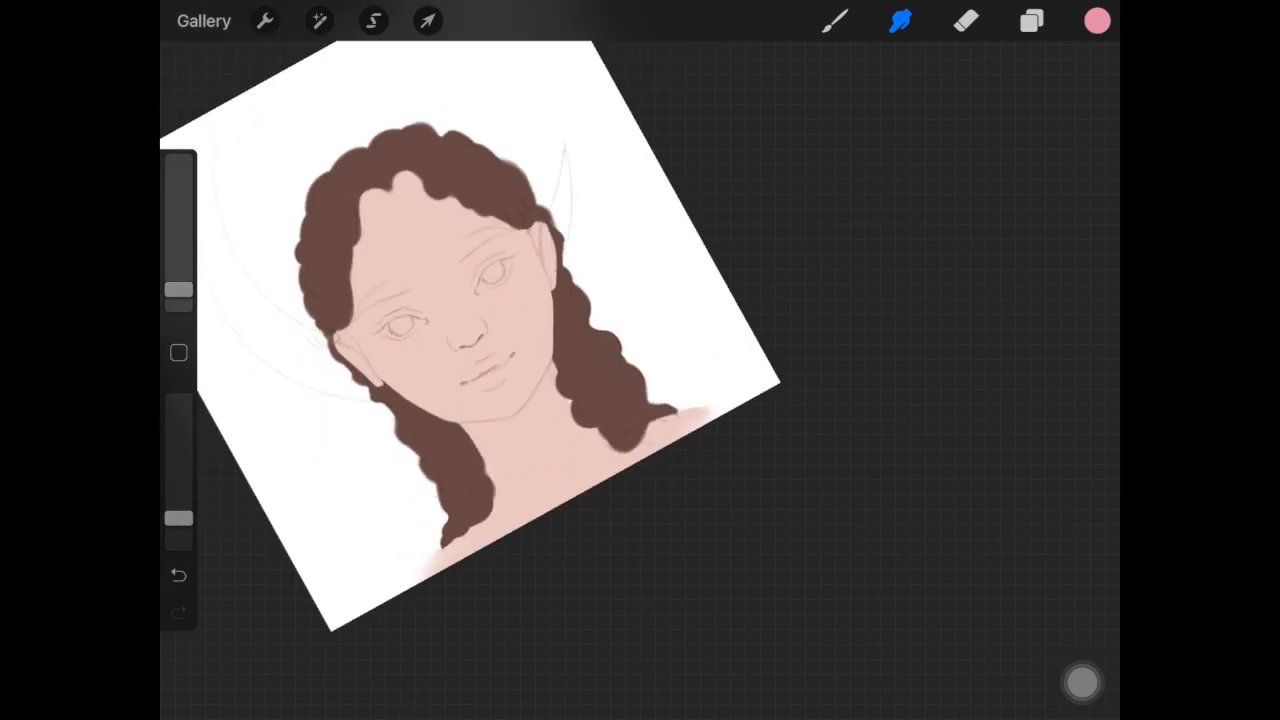
# Step: Airbrush darker skin tones into the eye sockets, nose, cheeks and neck for soft shadows
pyautogui.click(1096, 20)
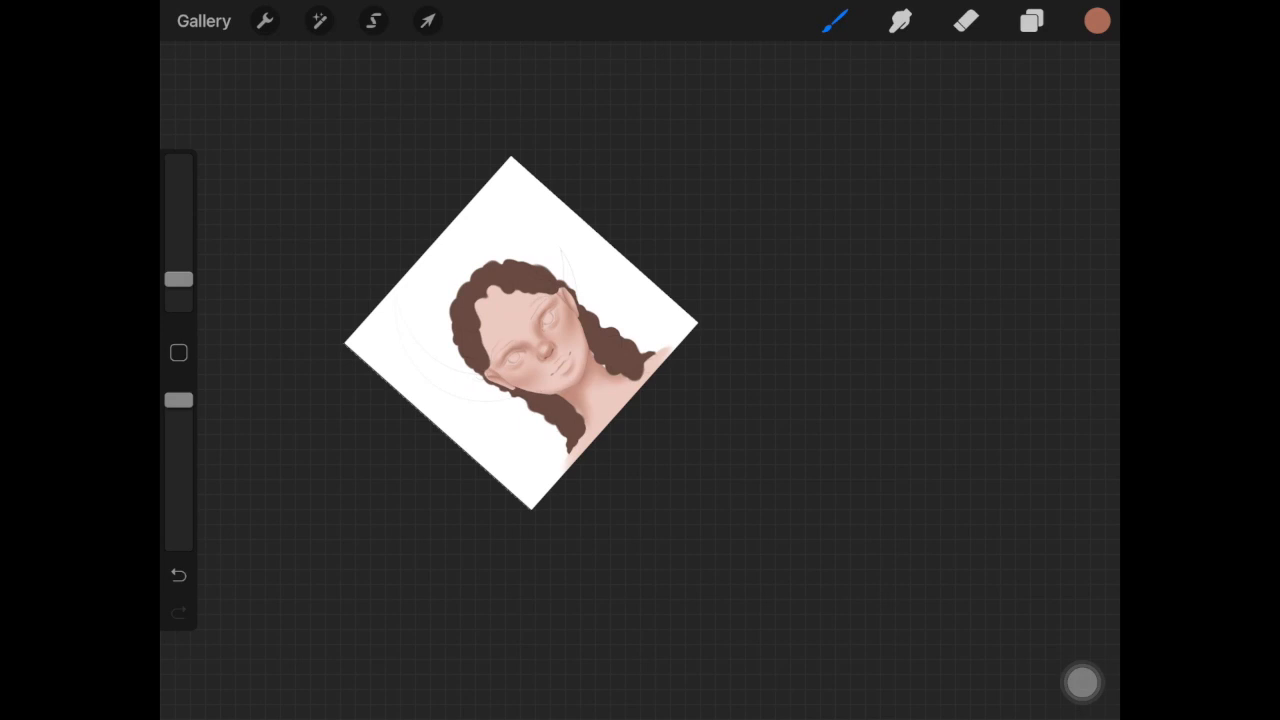
pyautogui.click(1096, 20)
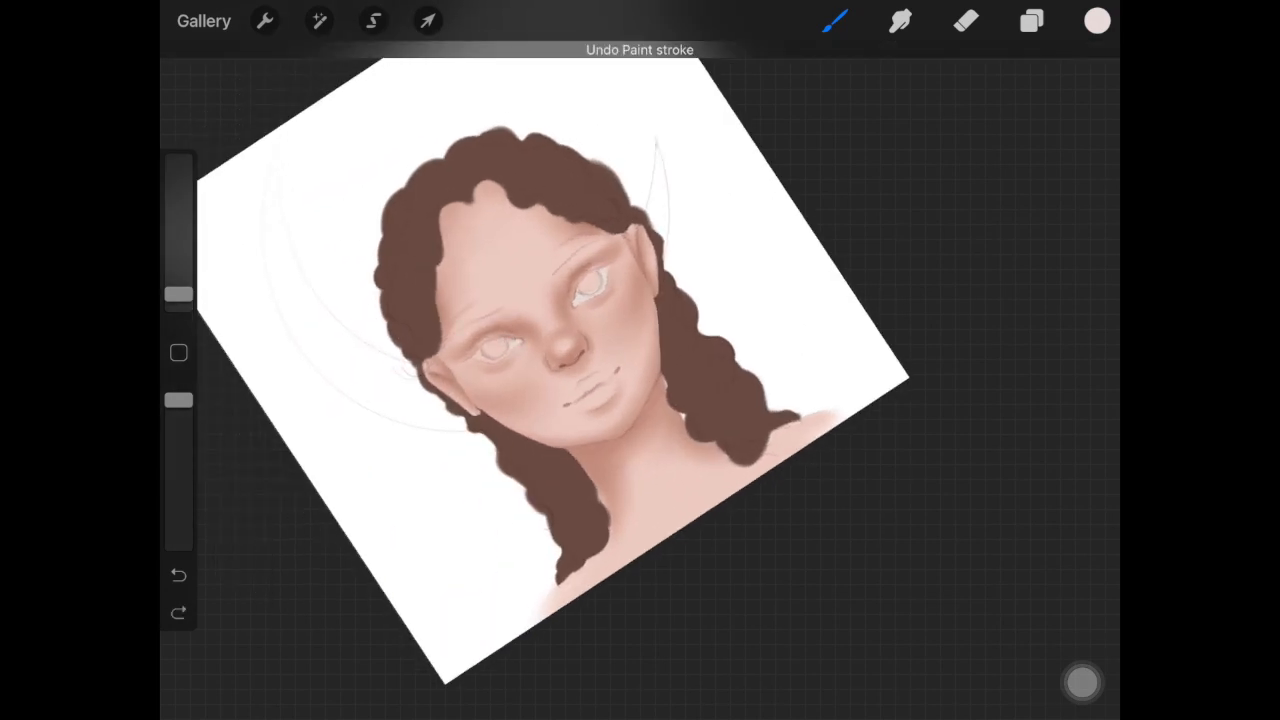
# Step: On the eyes layer, paint blue irises with darker shading and pupils
pyautogui.click(1094, 20)
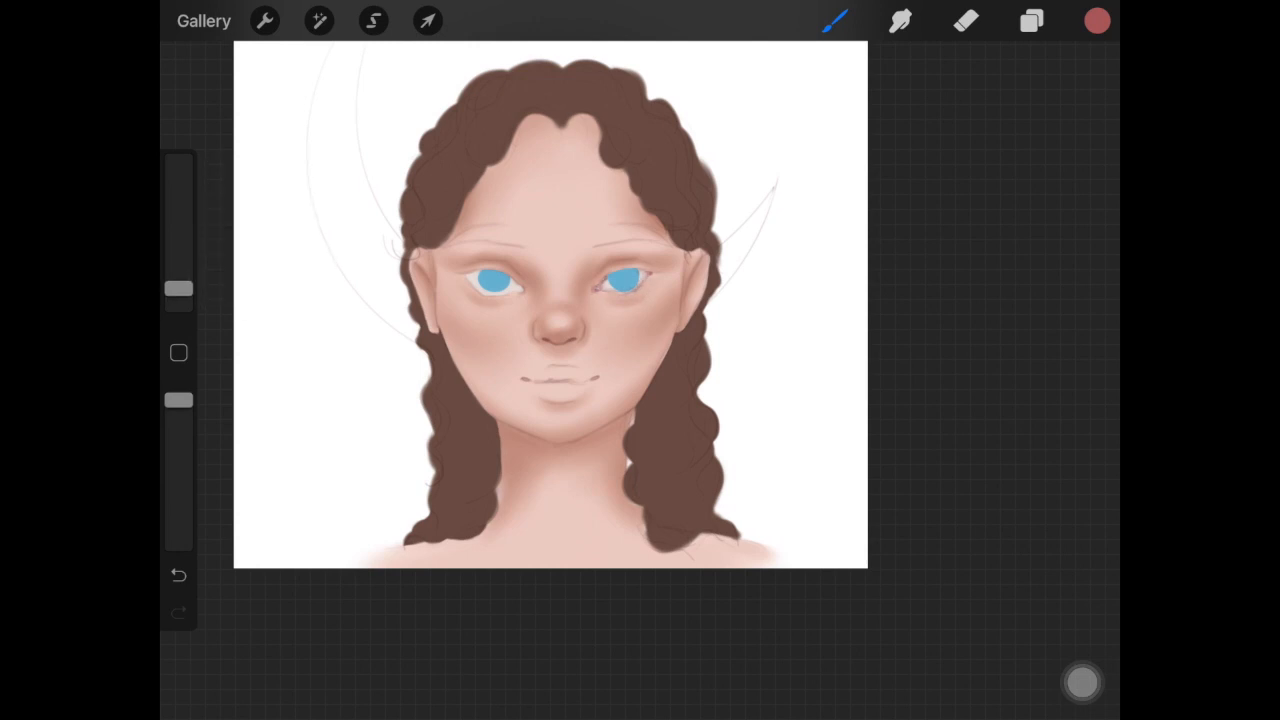
pyautogui.click(1032, 22)
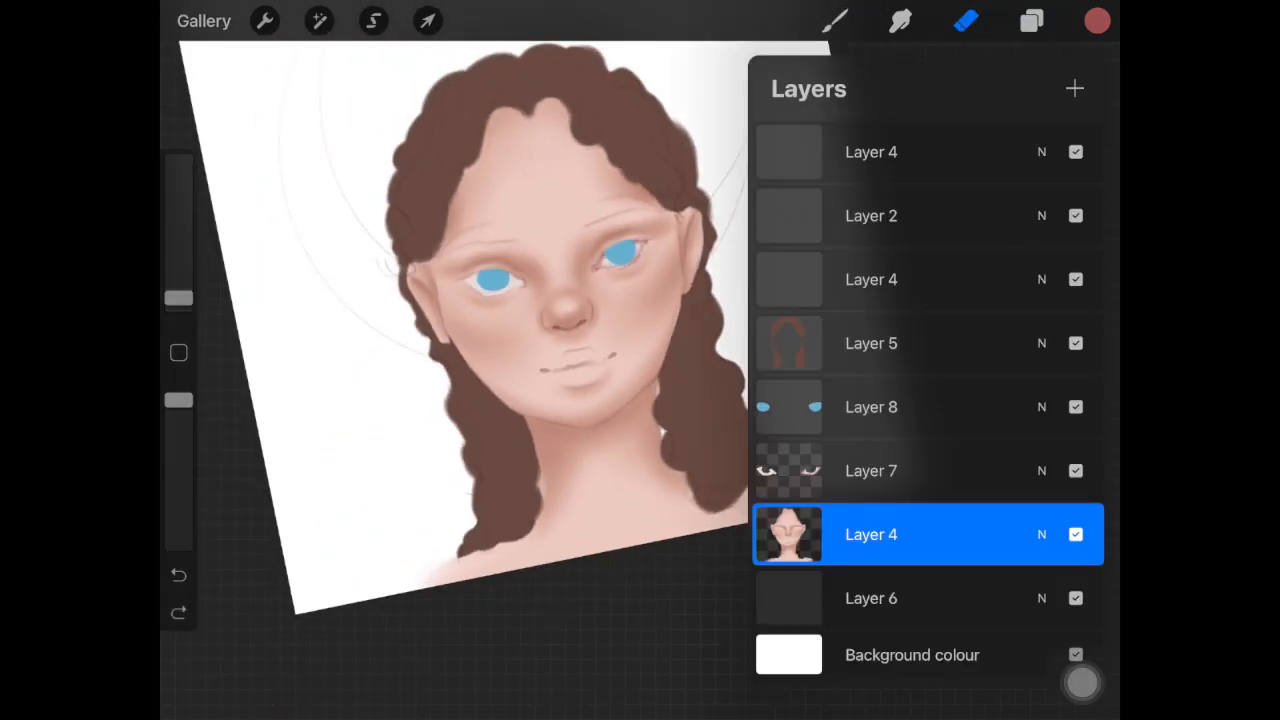
pyautogui.click(1036, 22)
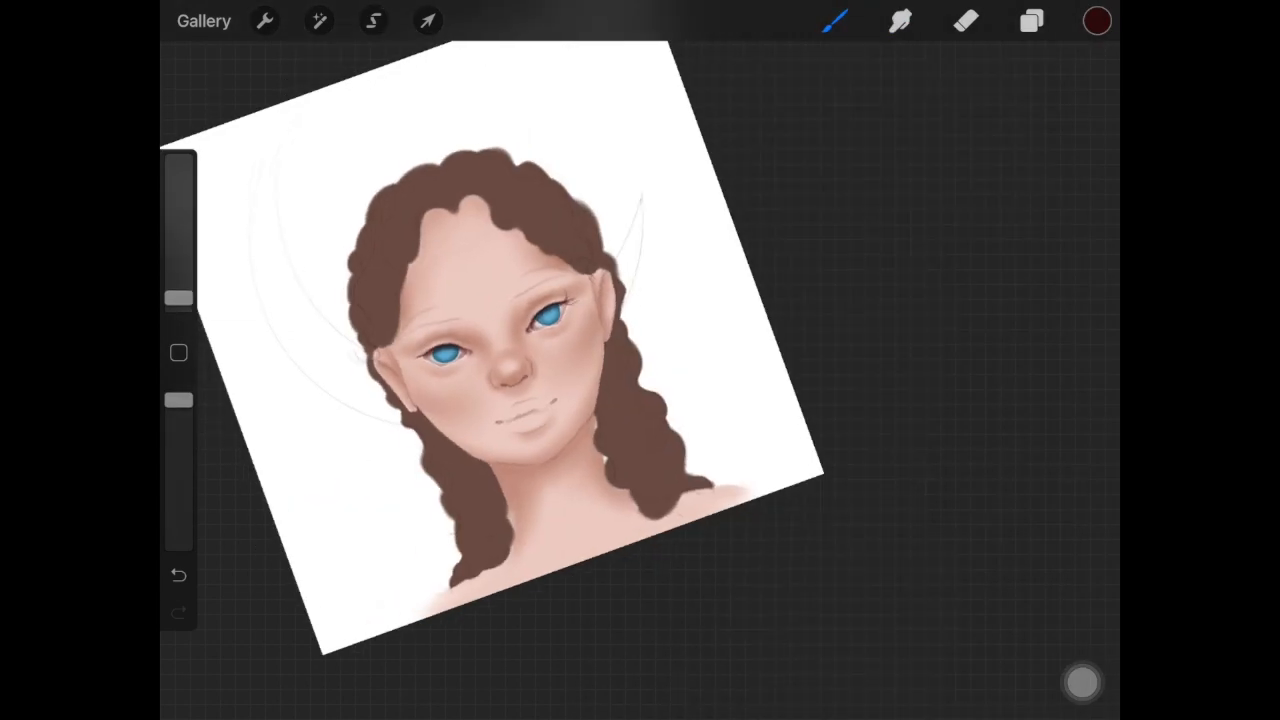
# Step: Paint dark eyebrows, lash lines, pink lips and freckle dots with a fine brush
pyautogui.click(180, 576)
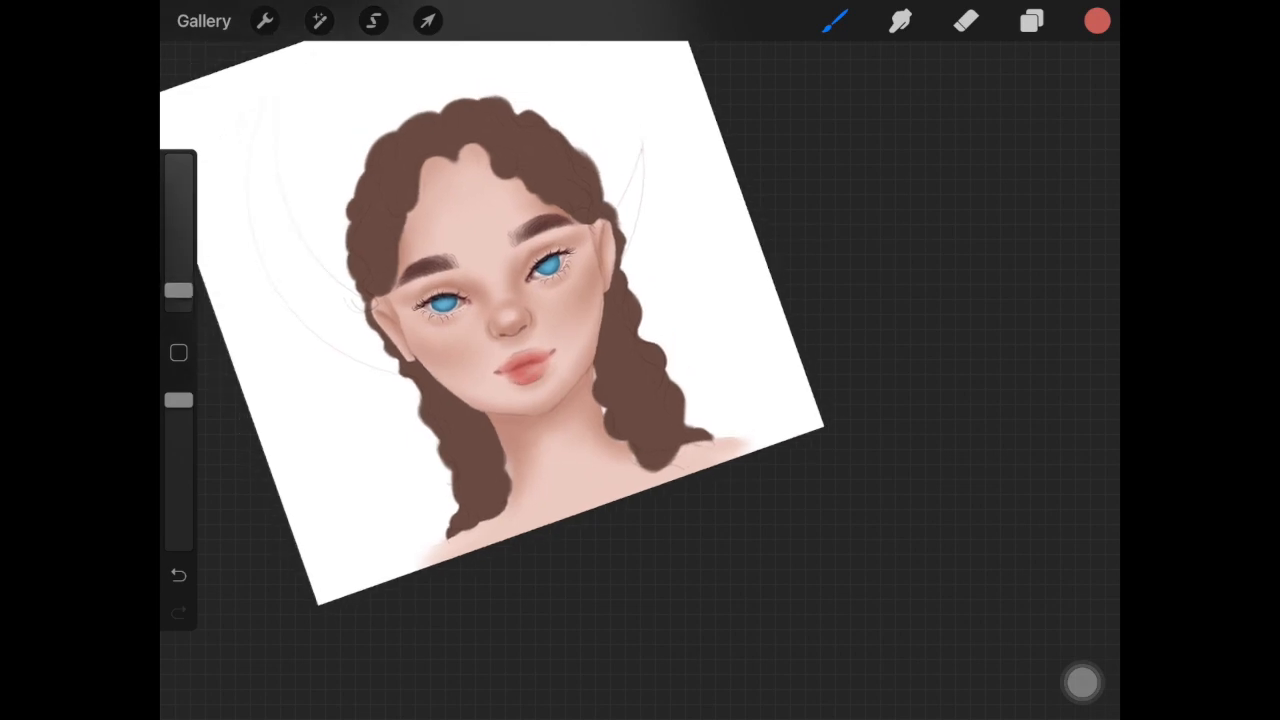
# Step: Airbrush a pink-red blush across the nose and cheeks
pyautogui.click(1100, 20)
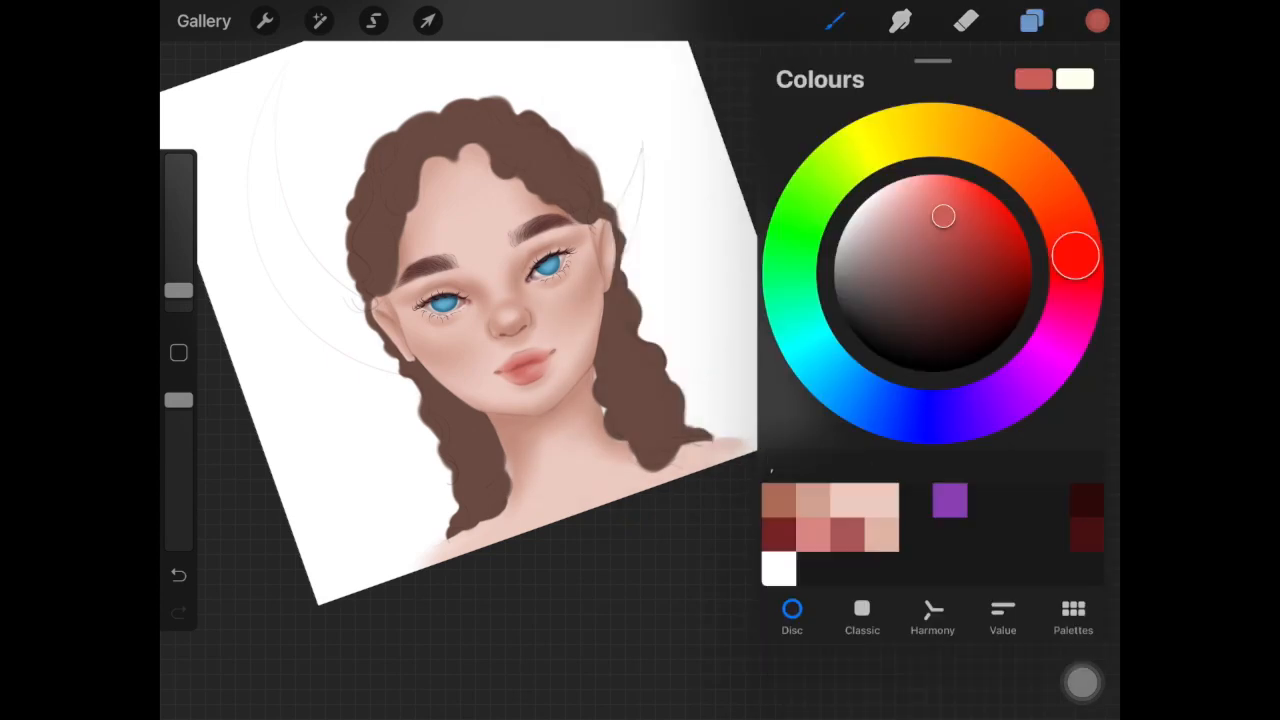
pyautogui.click(1100, 20)
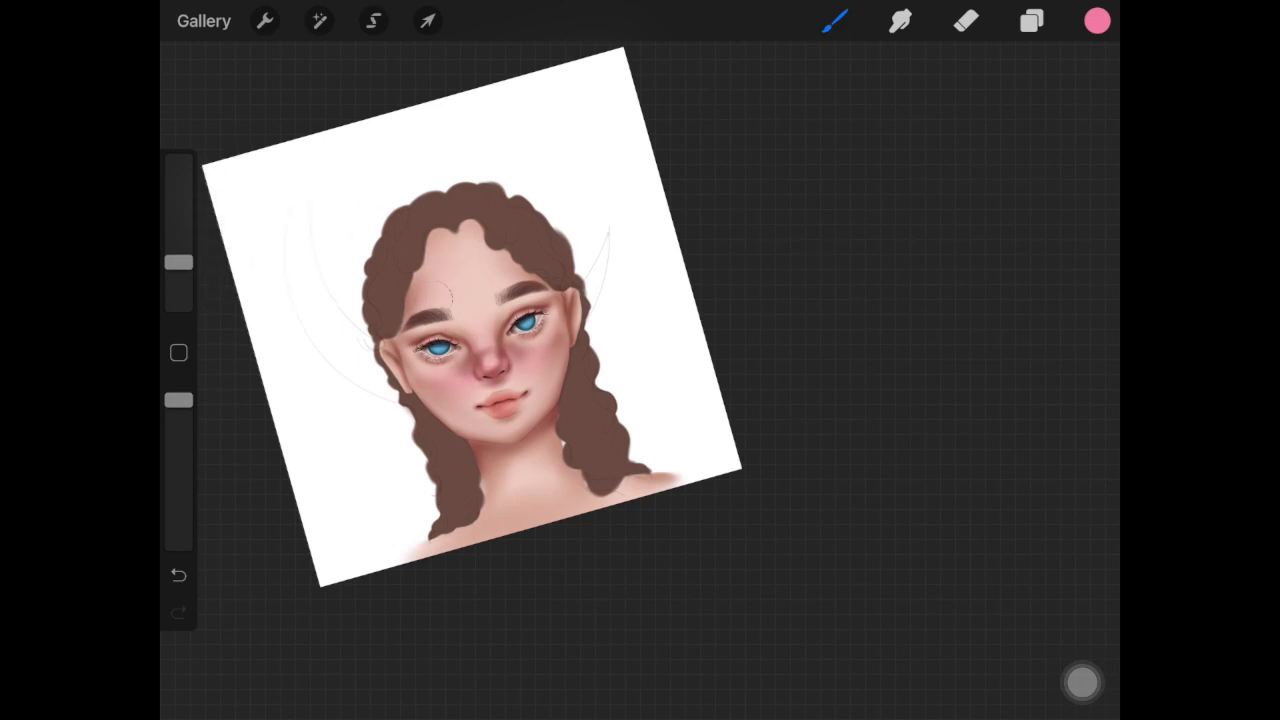
# Step: Refine the blush and blue eyes, erasing stray paint and switching brushes as needed
pyautogui.click(1098, 20)
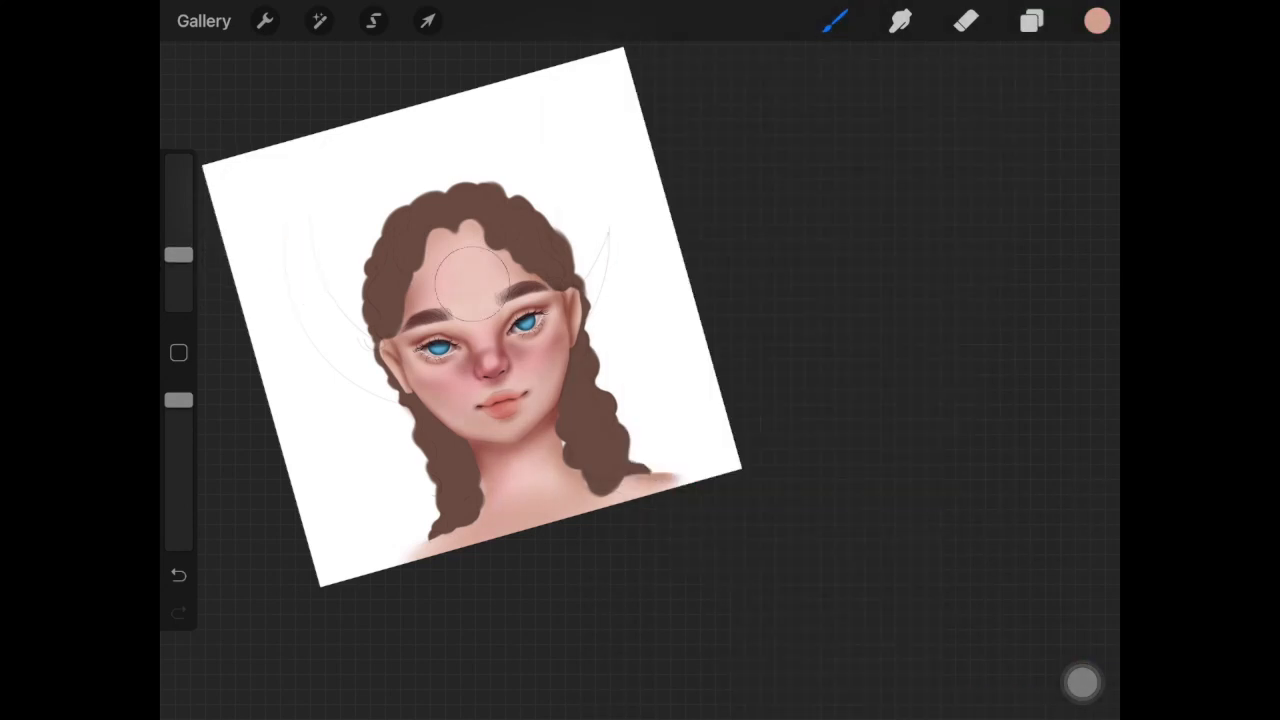
pyautogui.click(964, 20)
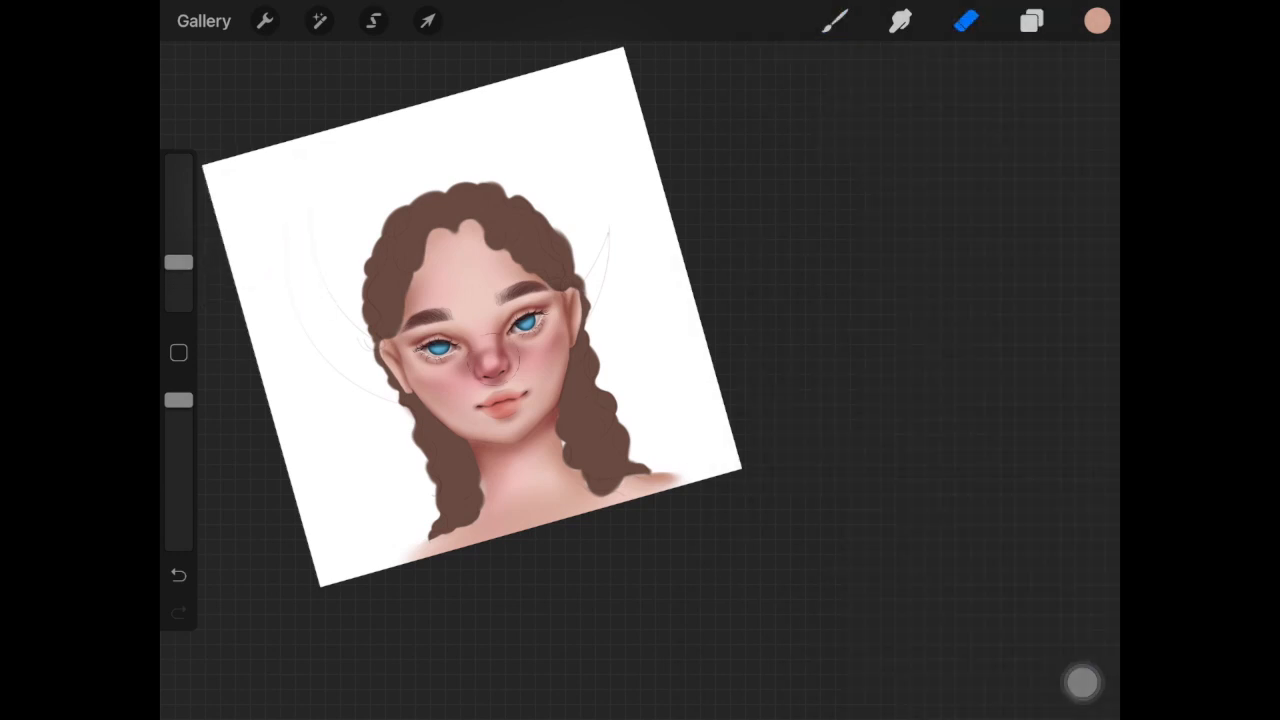
pyautogui.click(1096, 20)
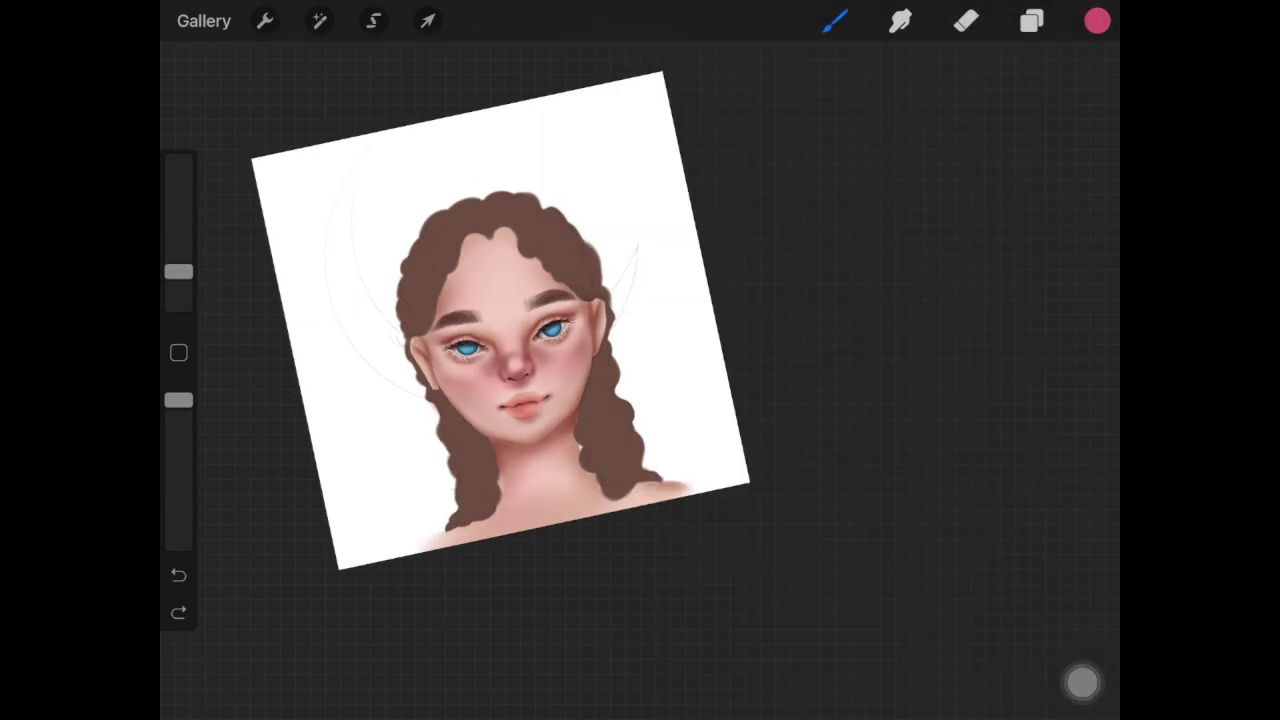
pyautogui.click(836, 22)
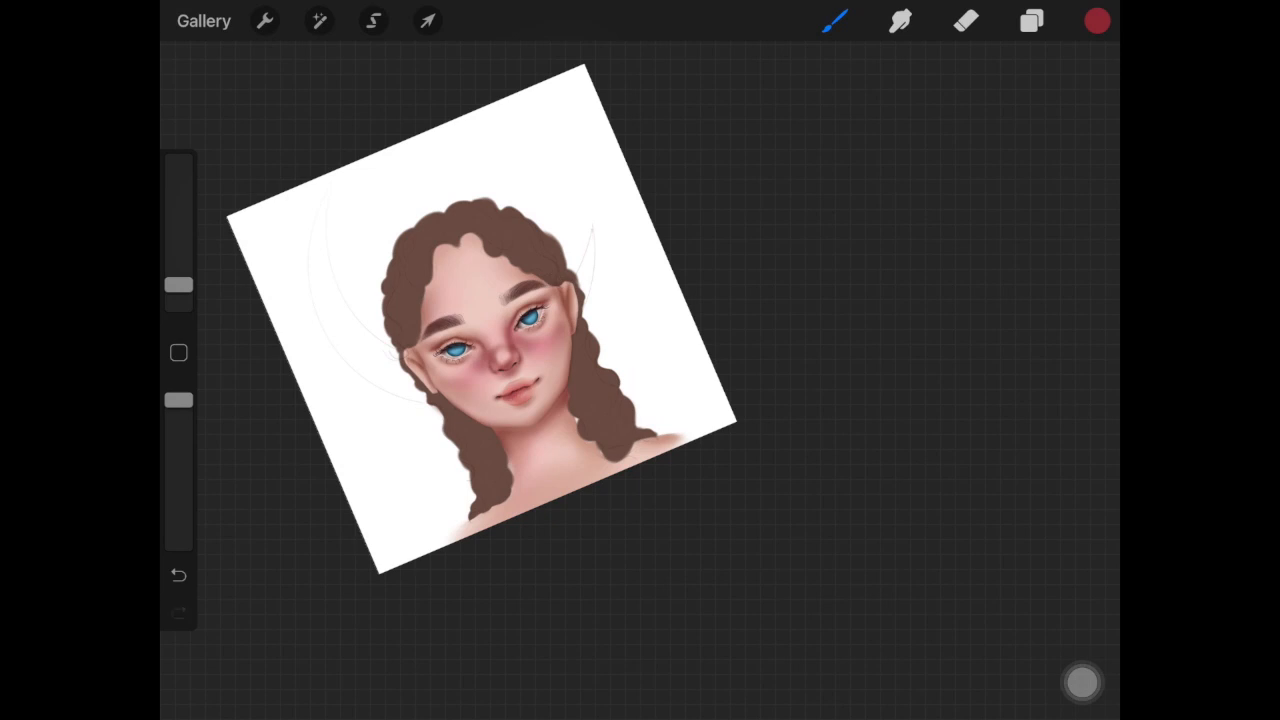
pyautogui.click(1096, 20)
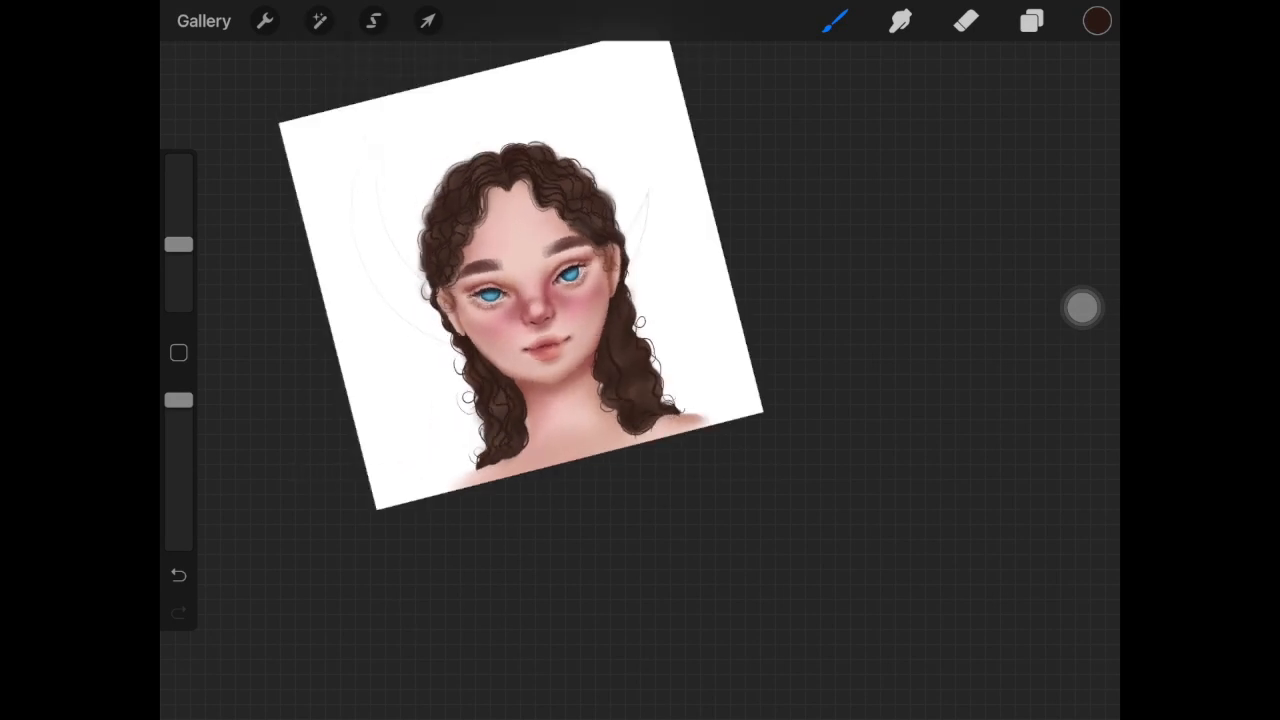
# Step: Texture the curls darker and begin a teal wash on the upper background layer
pyautogui.click(1032, 22)
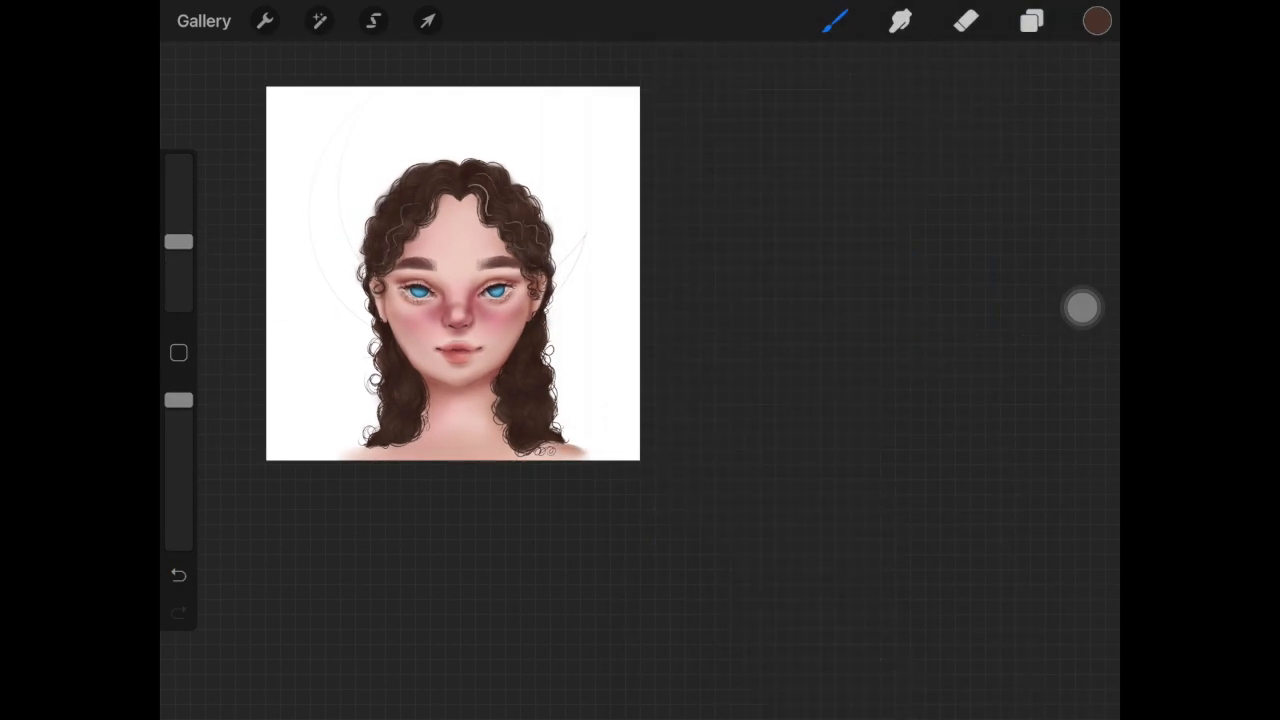
pyautogui.click(836, 20)
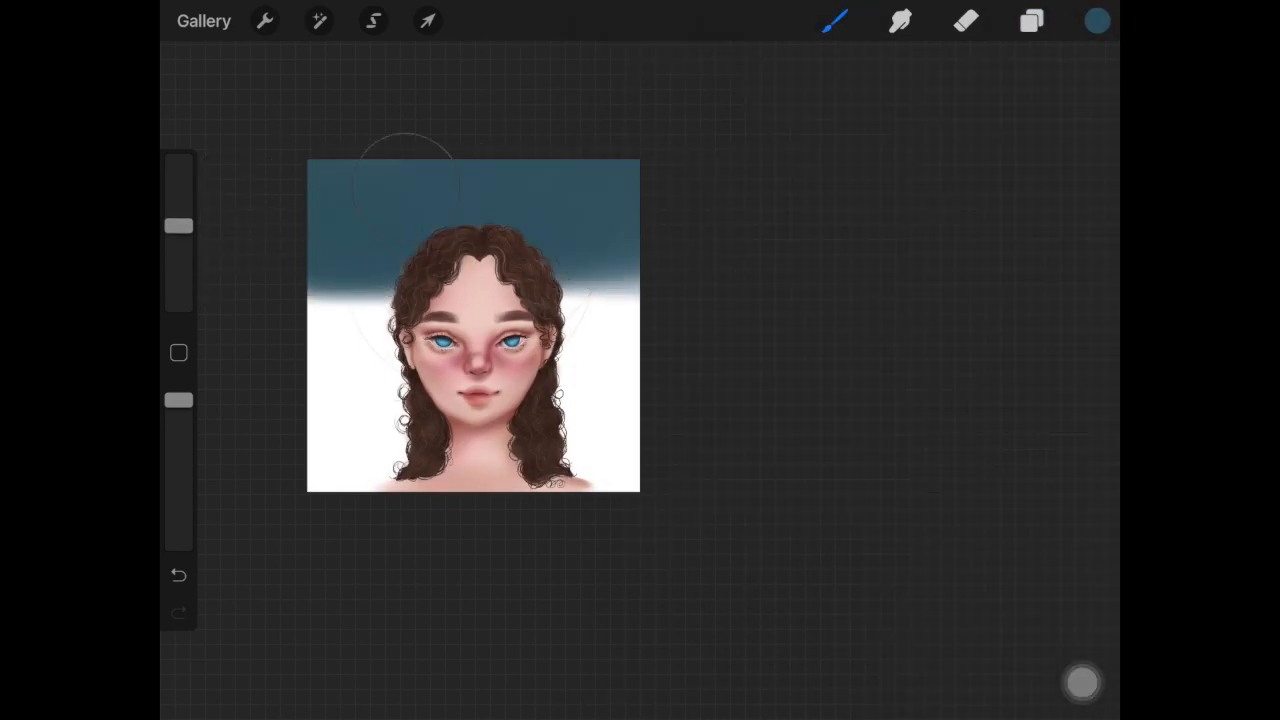
# Step: Paint purple, pink and orange clouds across the teal sky on the background layer
pyautogui.click(1098, 20)
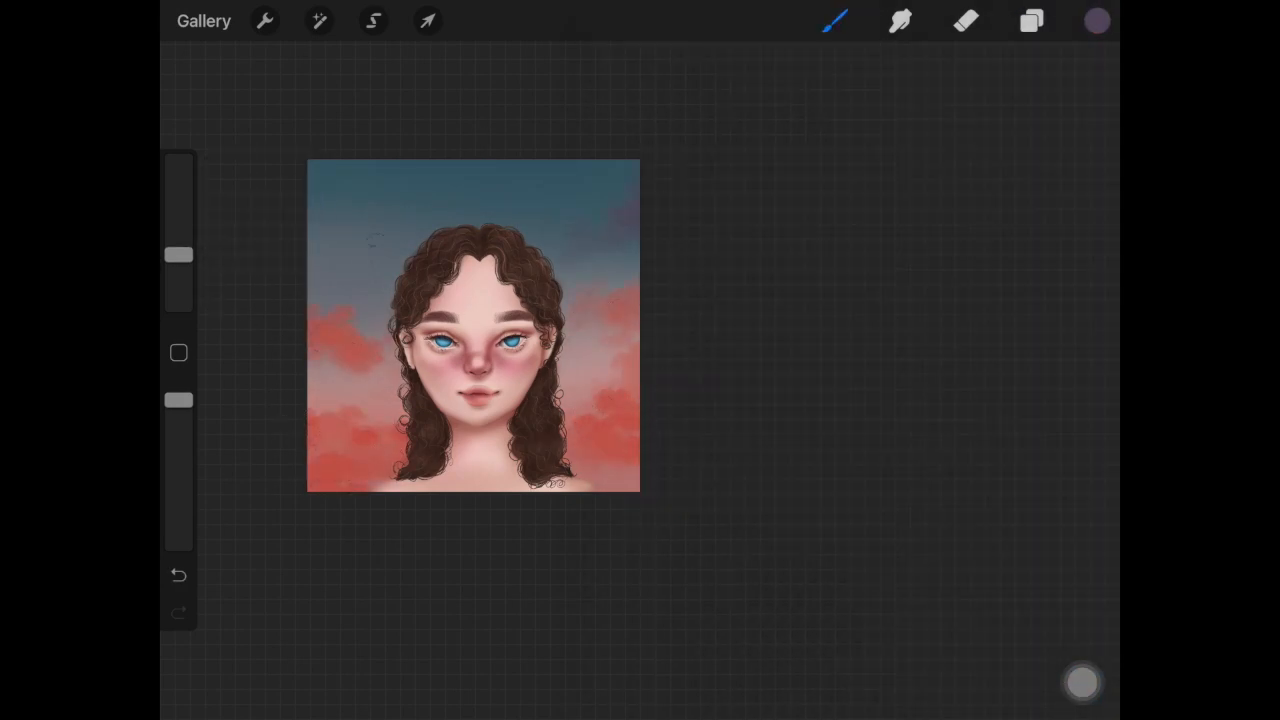
pyautogui.click(1096, 20)
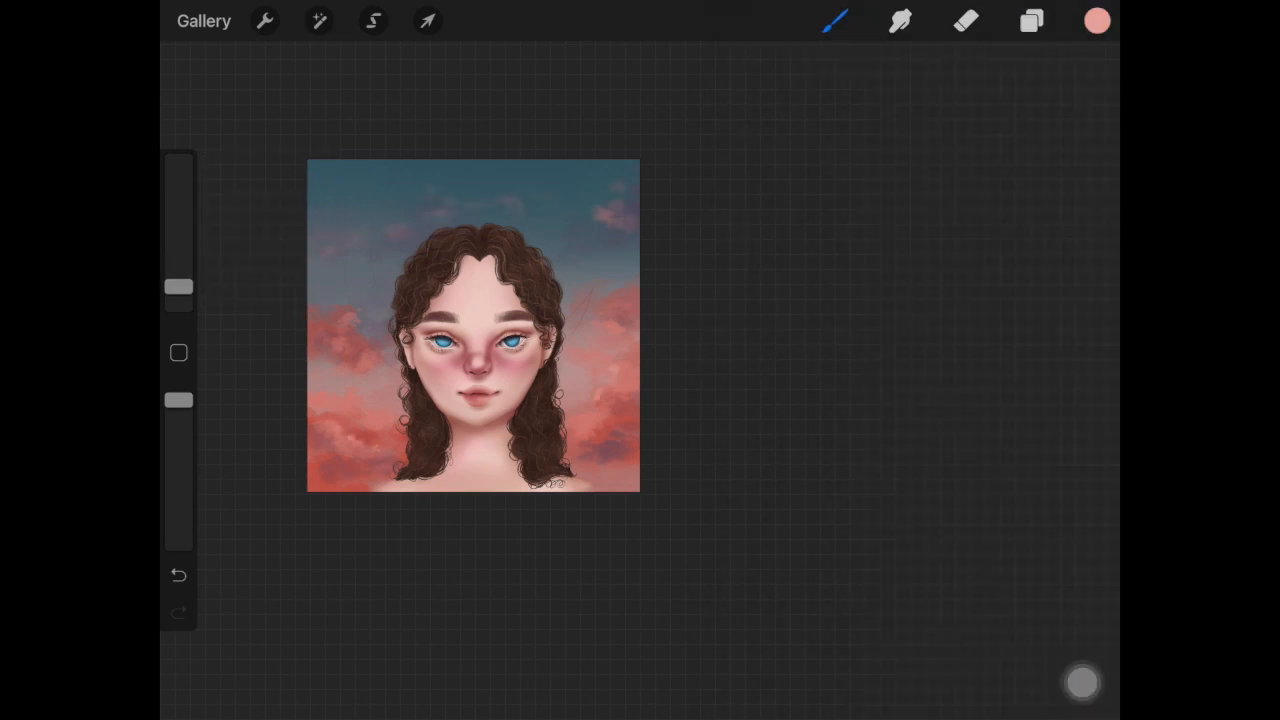
pyautogui.click(1096, 20)
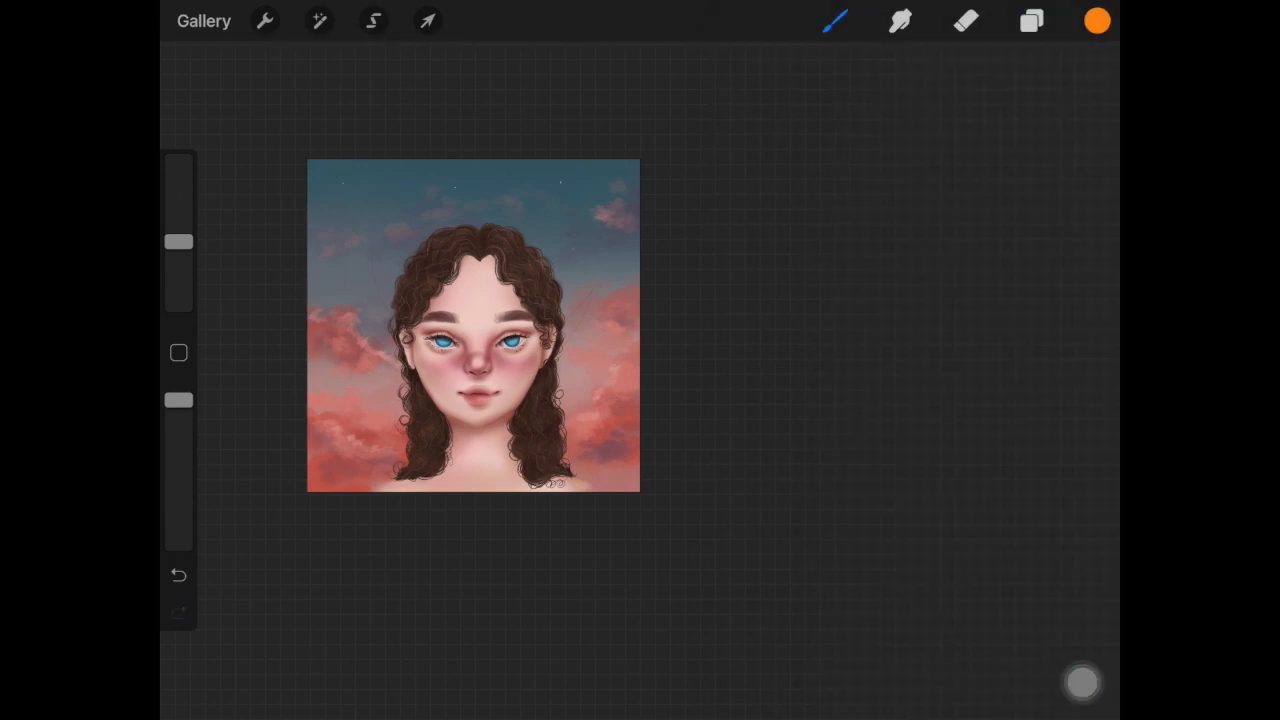
# Step: Soften the cloud layer with a Gaussian Blur from Adjustments
pyautogui.click(318, 20)
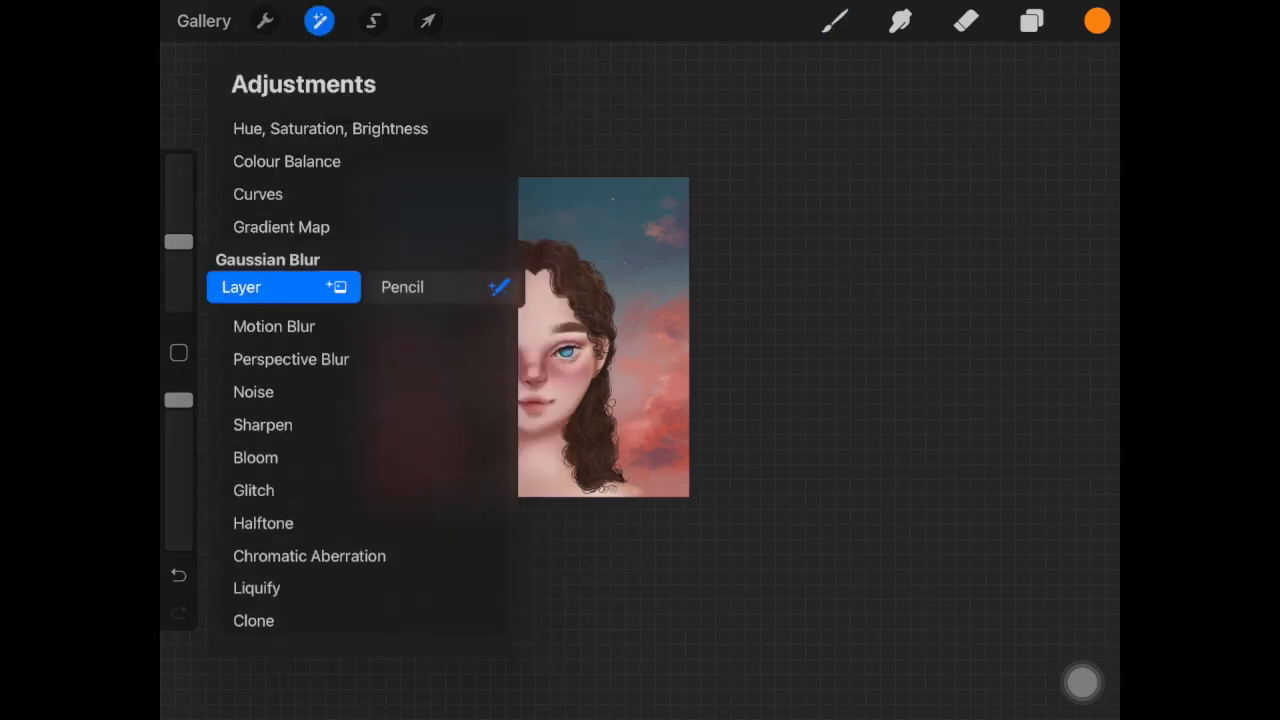
pyautogui.click(1096, 20)
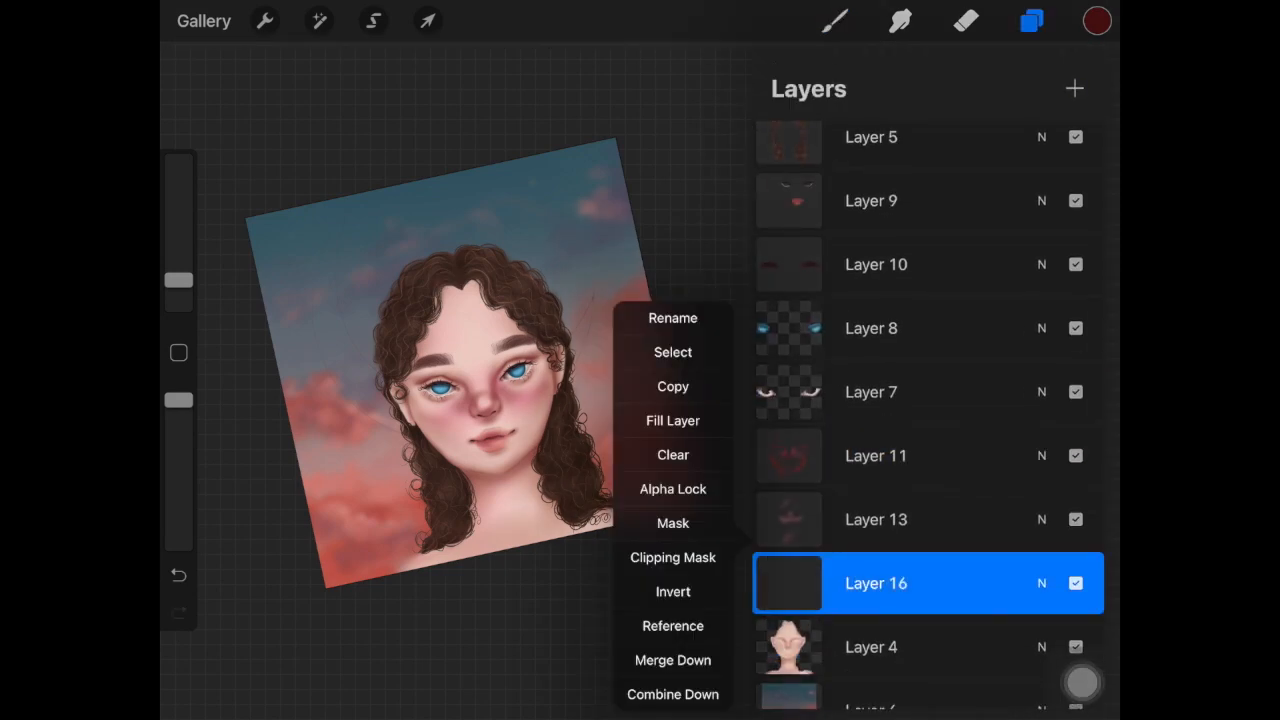
# Step: Set Layer 16 as a clipping mask over the portrait and choose white for highlights
pyautogui.click(672, 556)
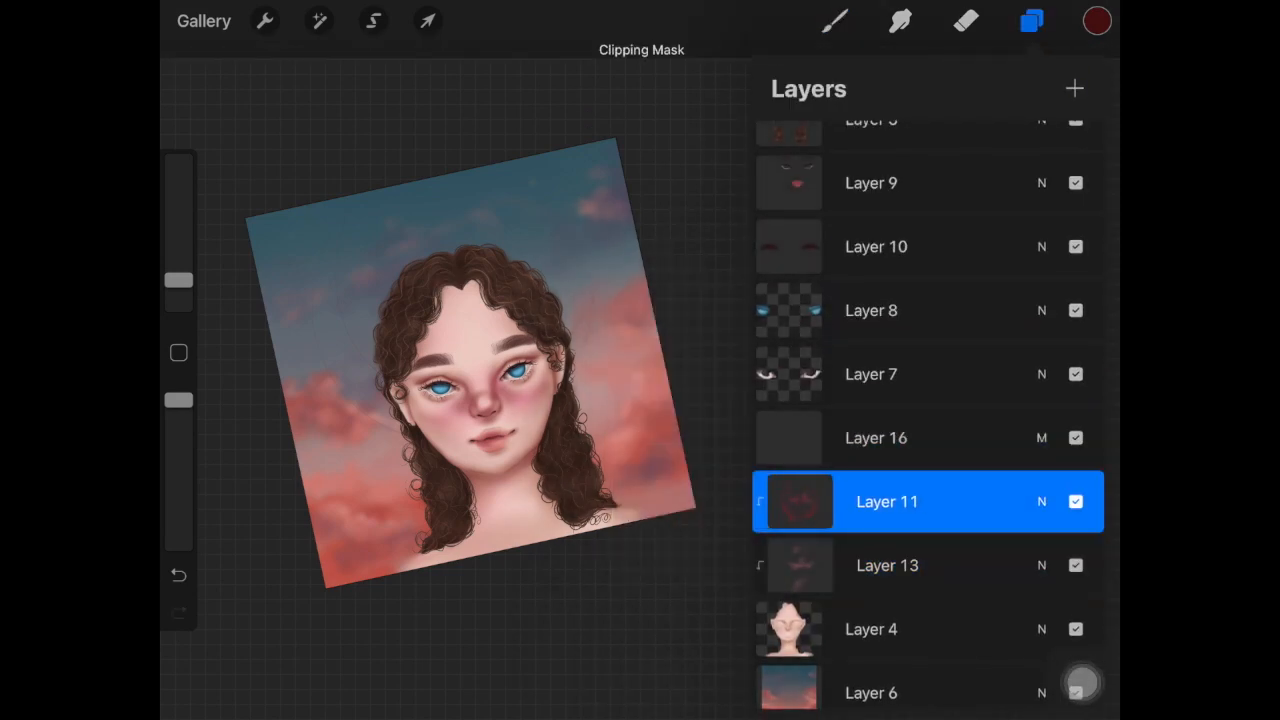
pyautogui.click(1034, 22)
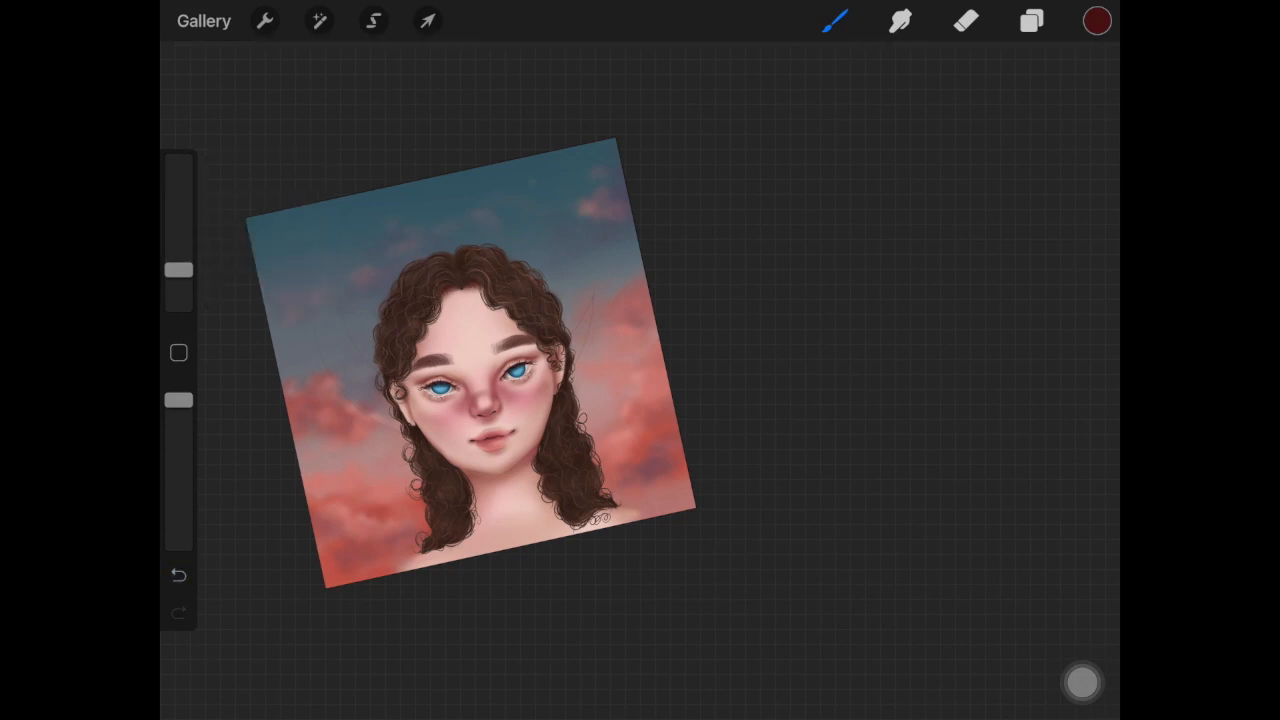
pyautogui.click(1096, 20)
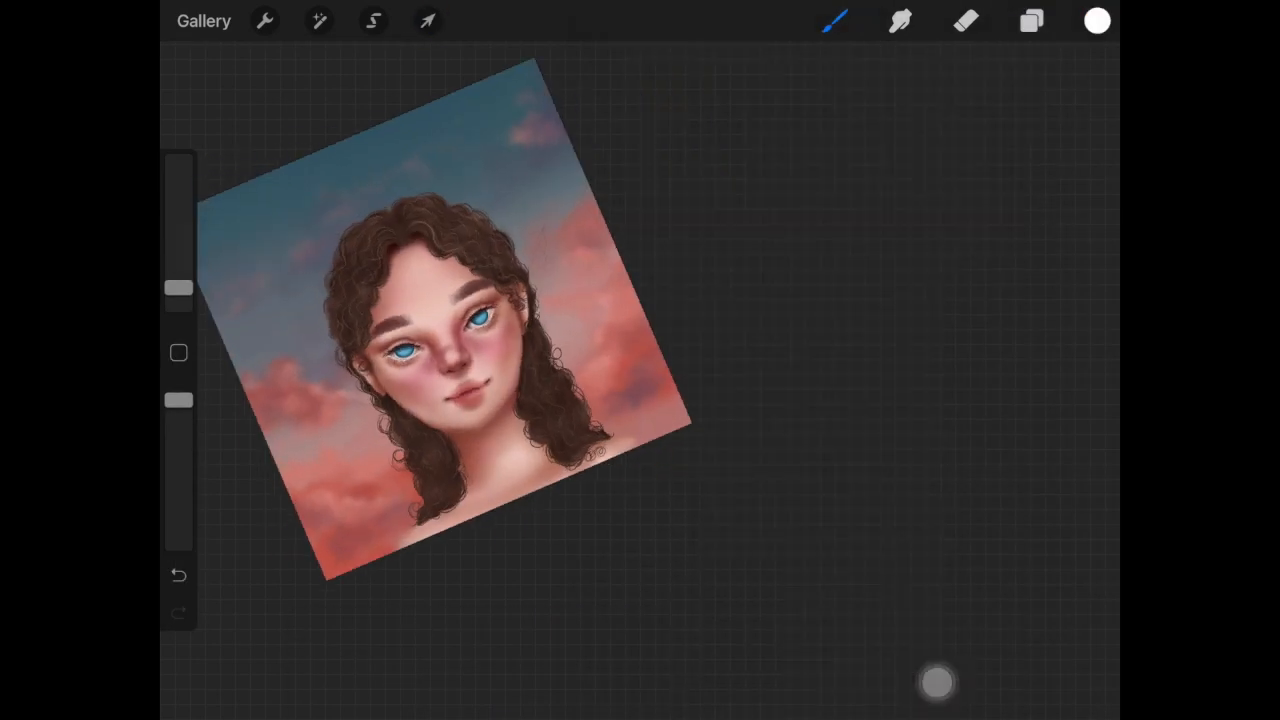
pyautogui.click(836, 24)
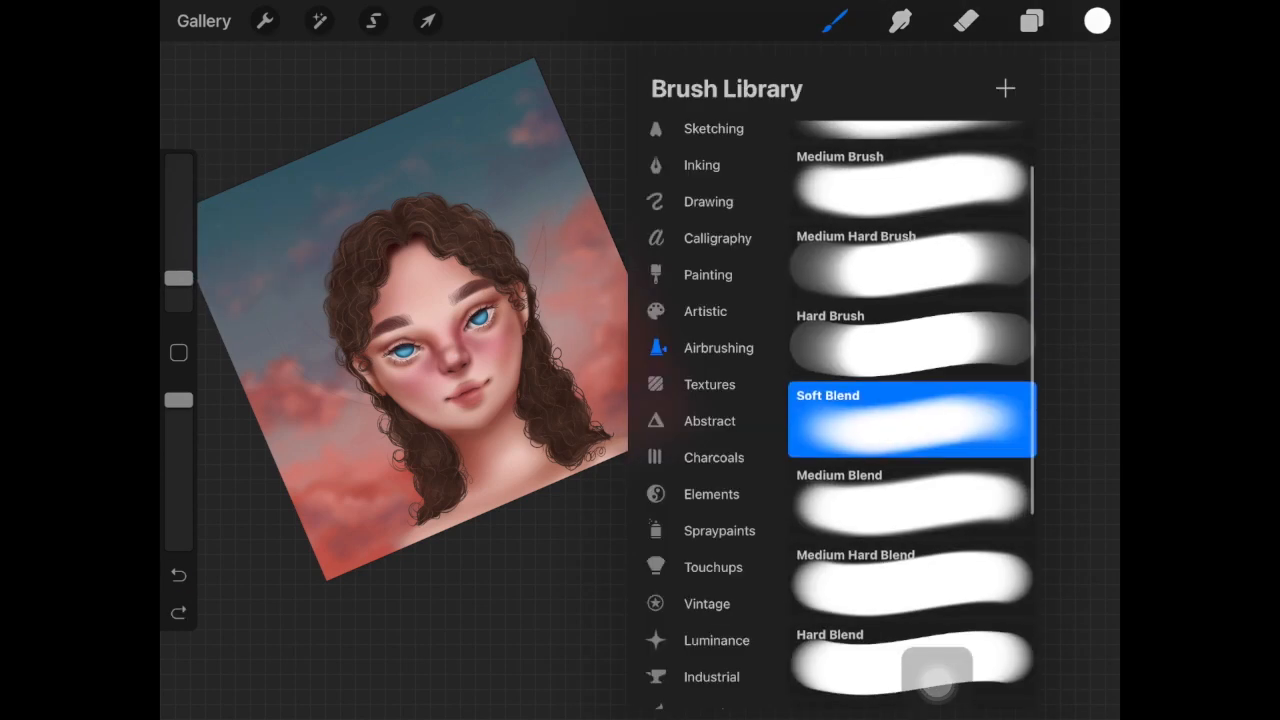
# Step: Blend the skin shading with the Soft Blend airbrush and add warm pink tones
pyautogui.click(836, 22)
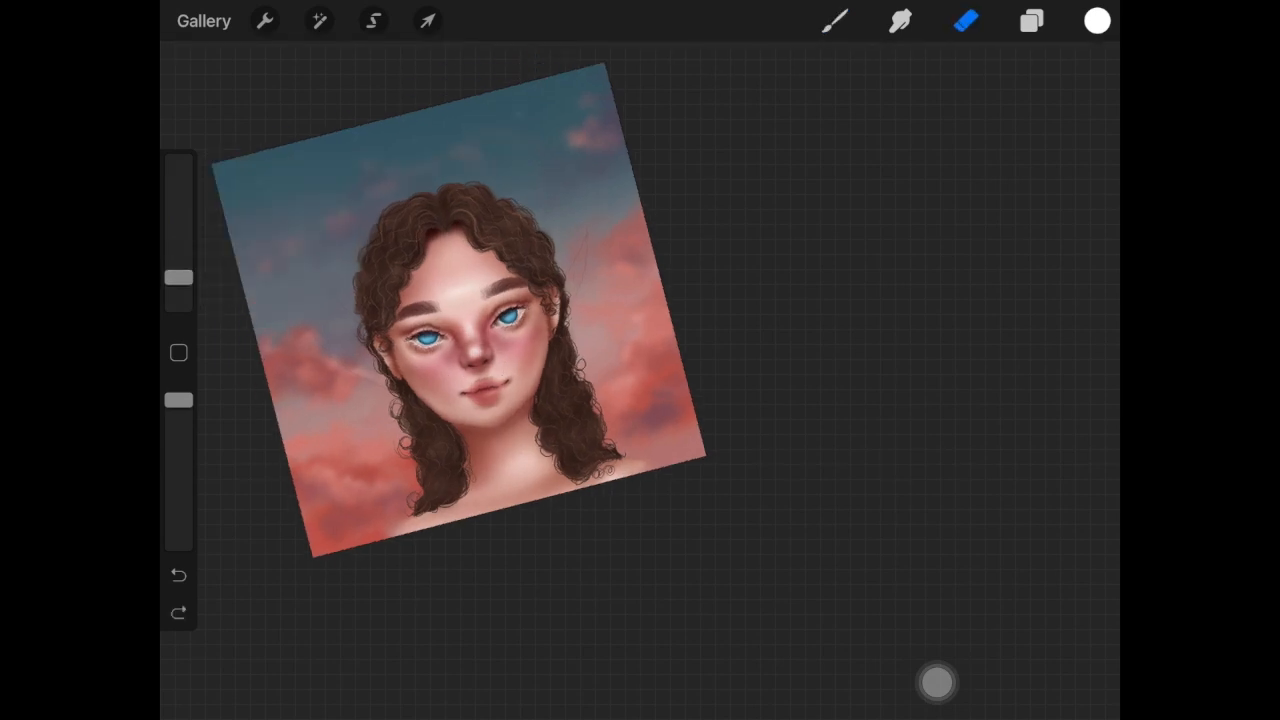
pyautogui.click(836, 20)
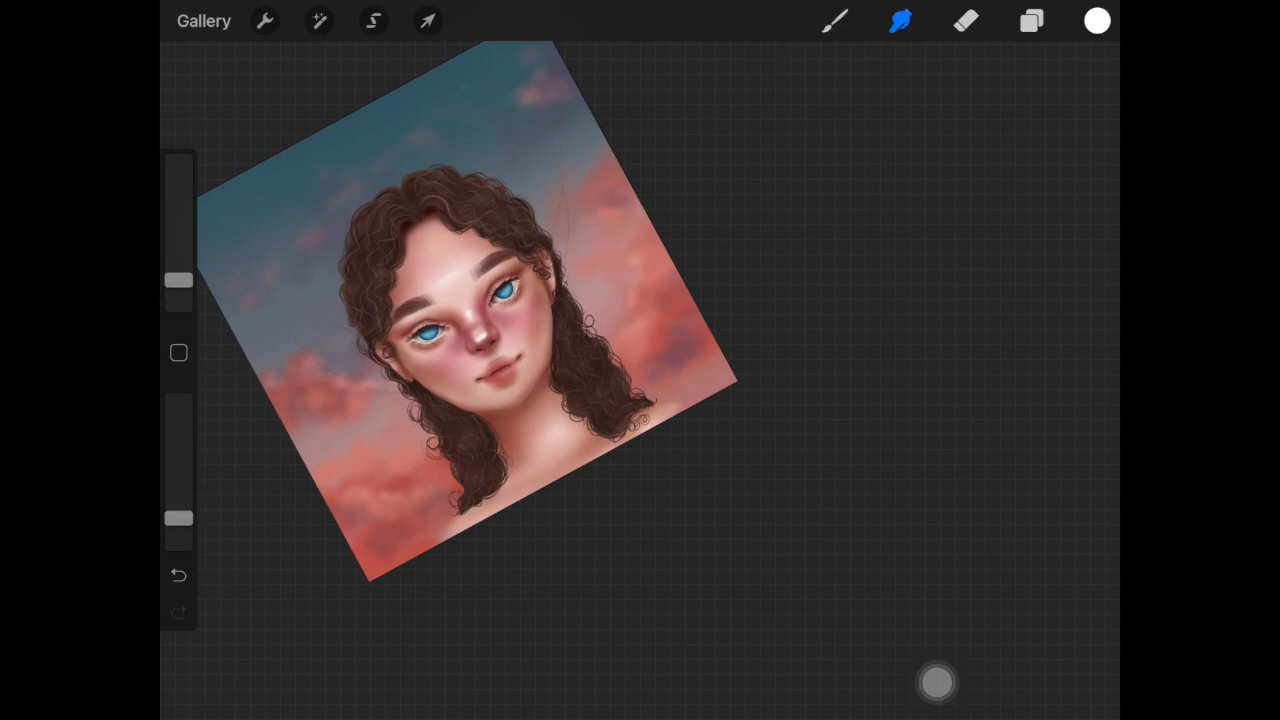
pyautogui.click(836, 22)
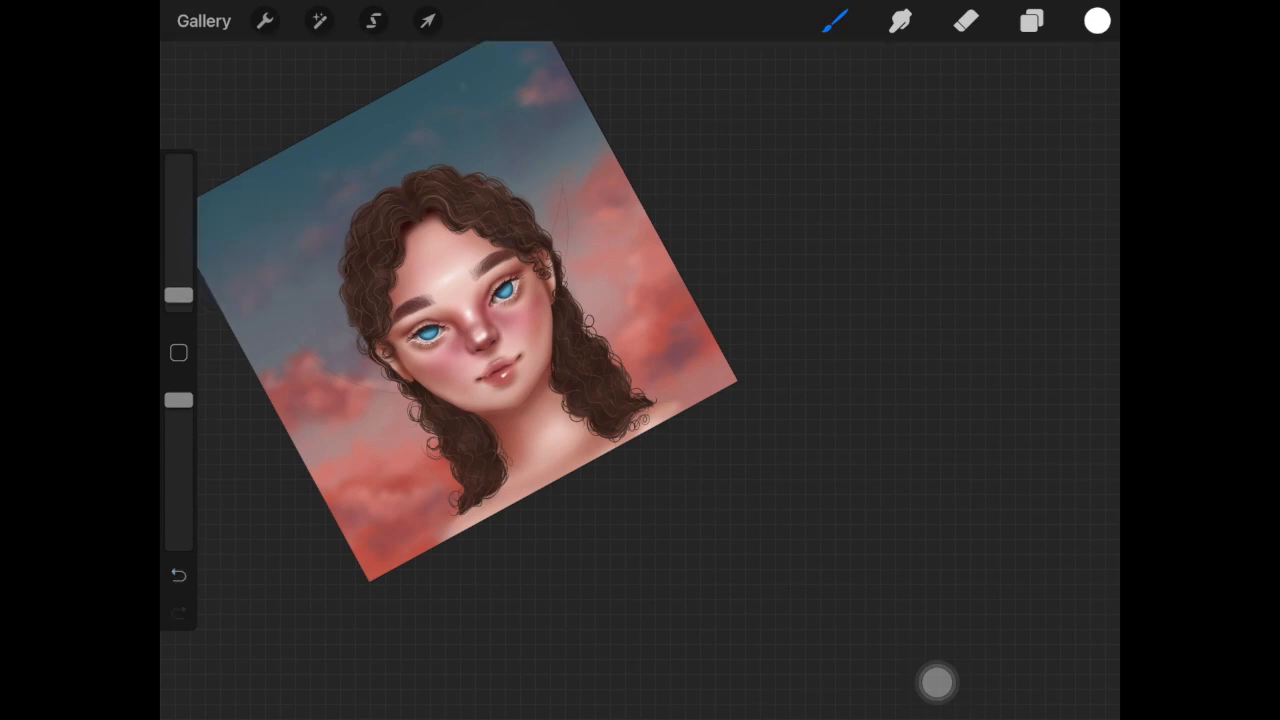
pyautogui.moveTo(178, 296); pyautogui.dragTo(178, 290)
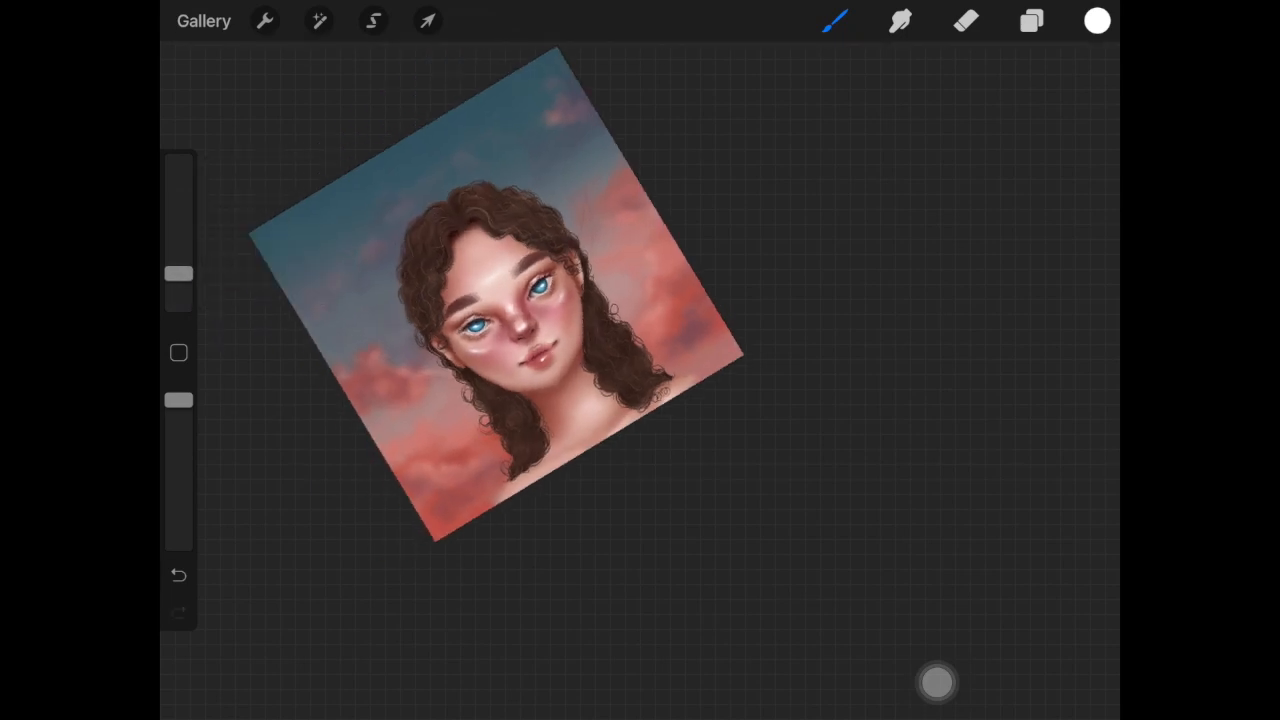
pyautogui.click(836, 22)
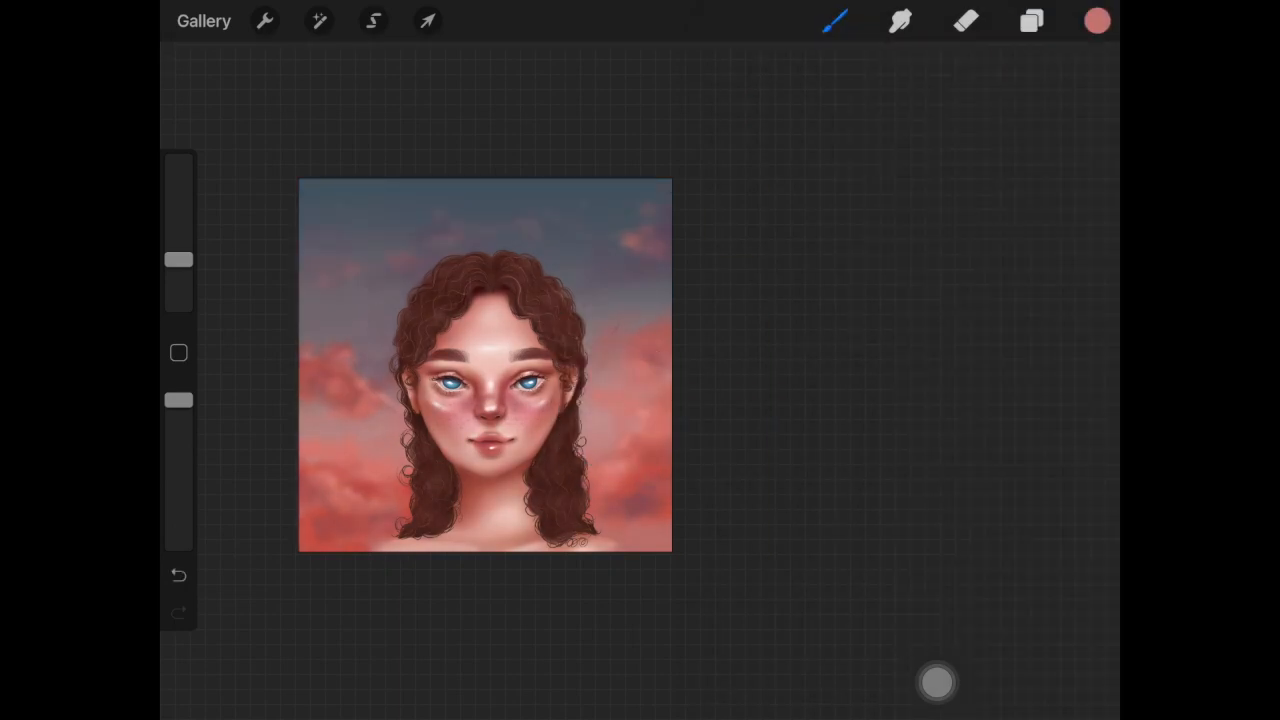
# Step: Pick a pink and brush it into the crescent moon outline behind the girl
pyautogui.click(1032, 22)
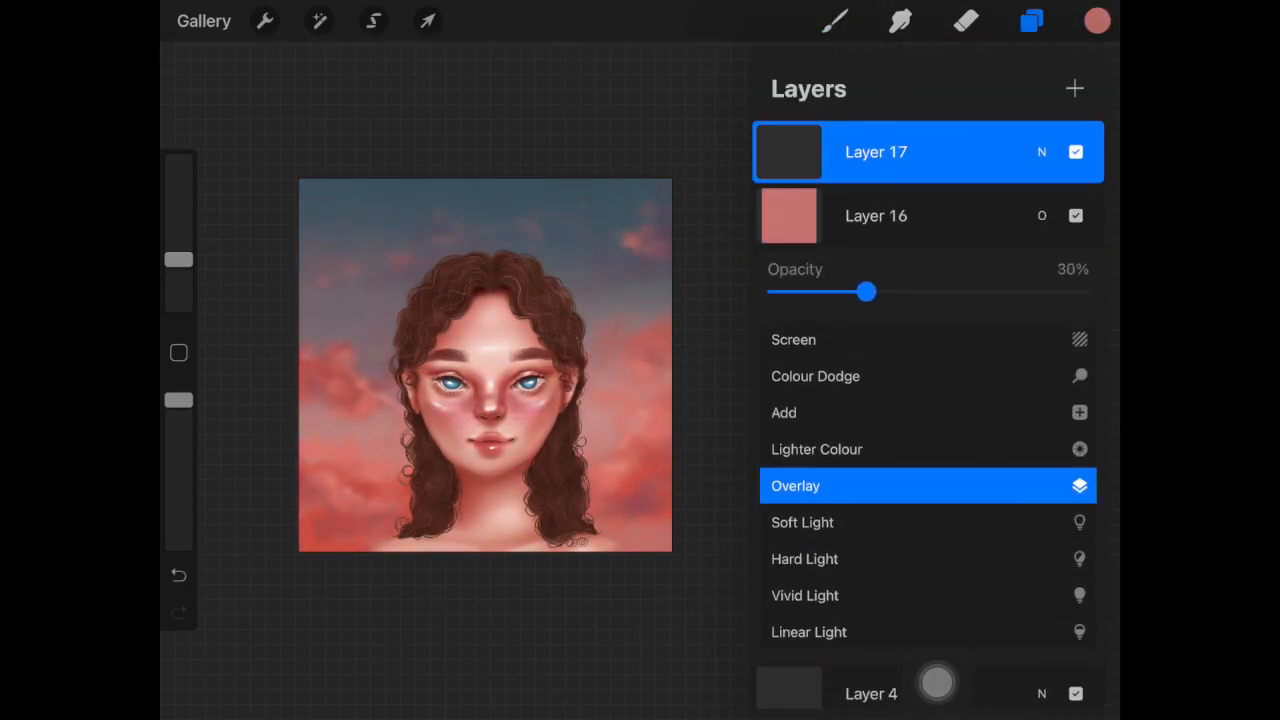
pyautogui.click(1094, 20)
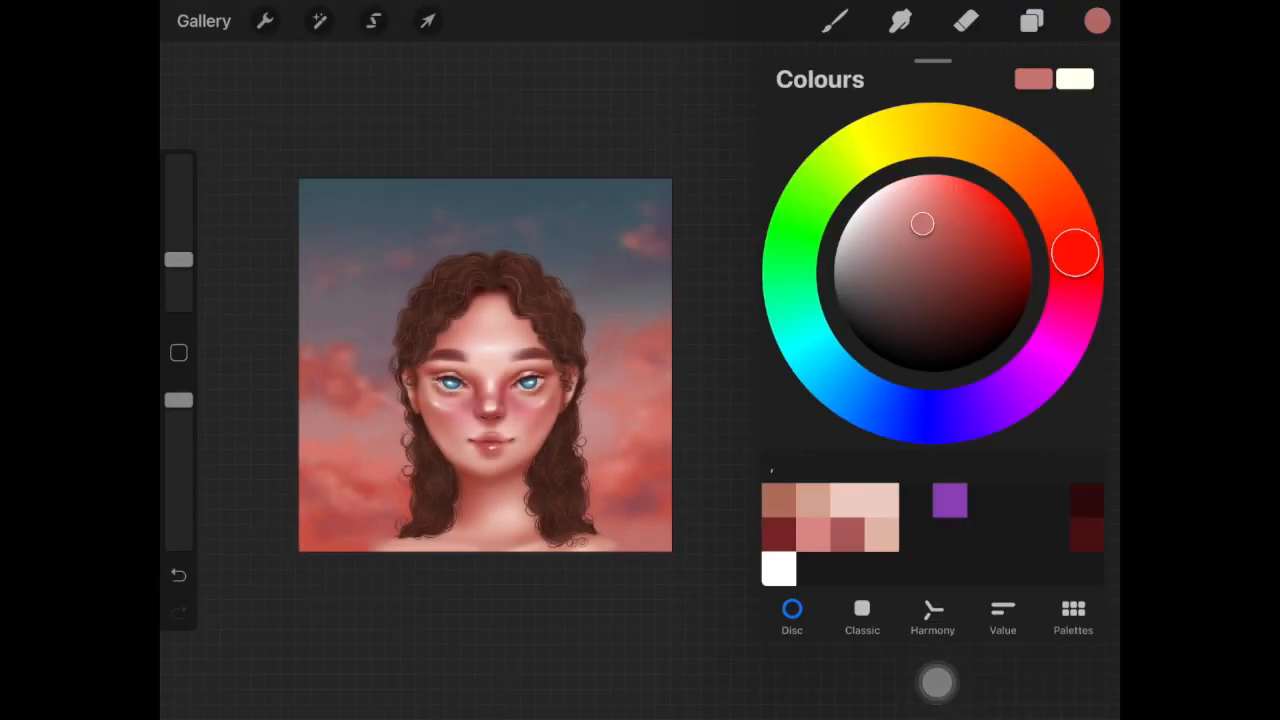
pyautogui.click(834, 20)
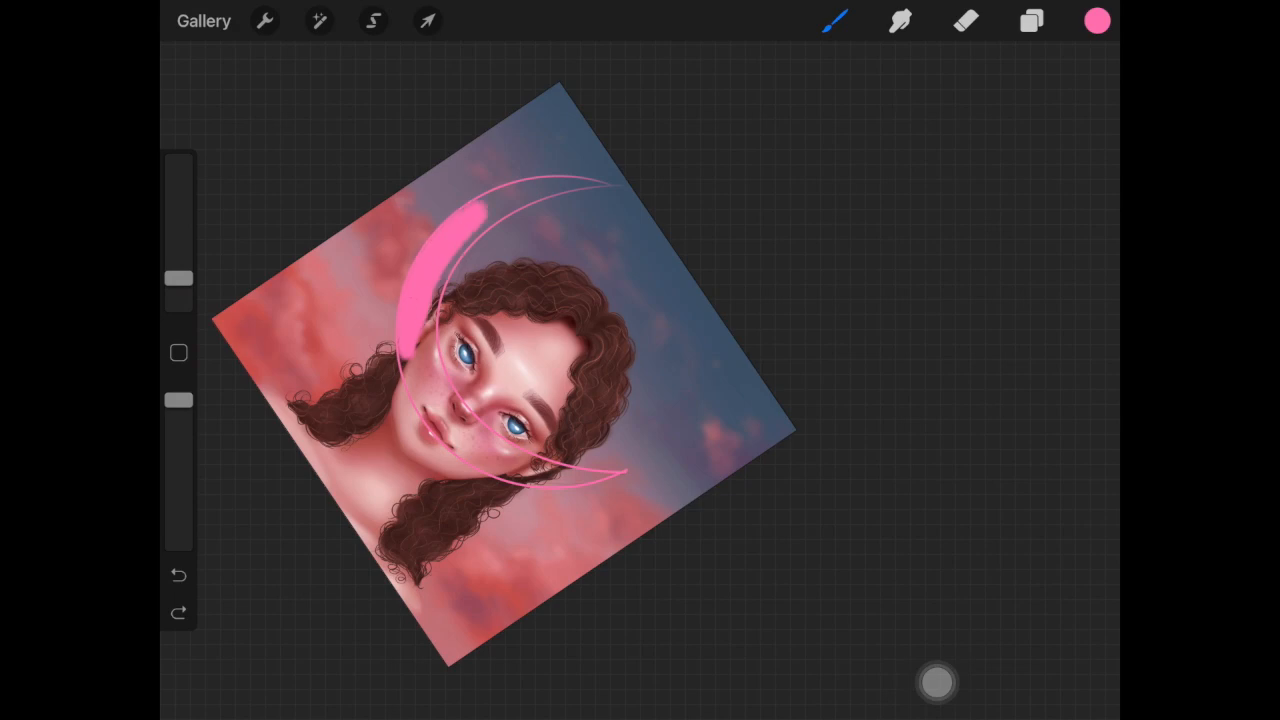
# Step: Blur the duplicated moon layer with Gaussian Blur to form a soft glow
pyautogui.click(320, 20)
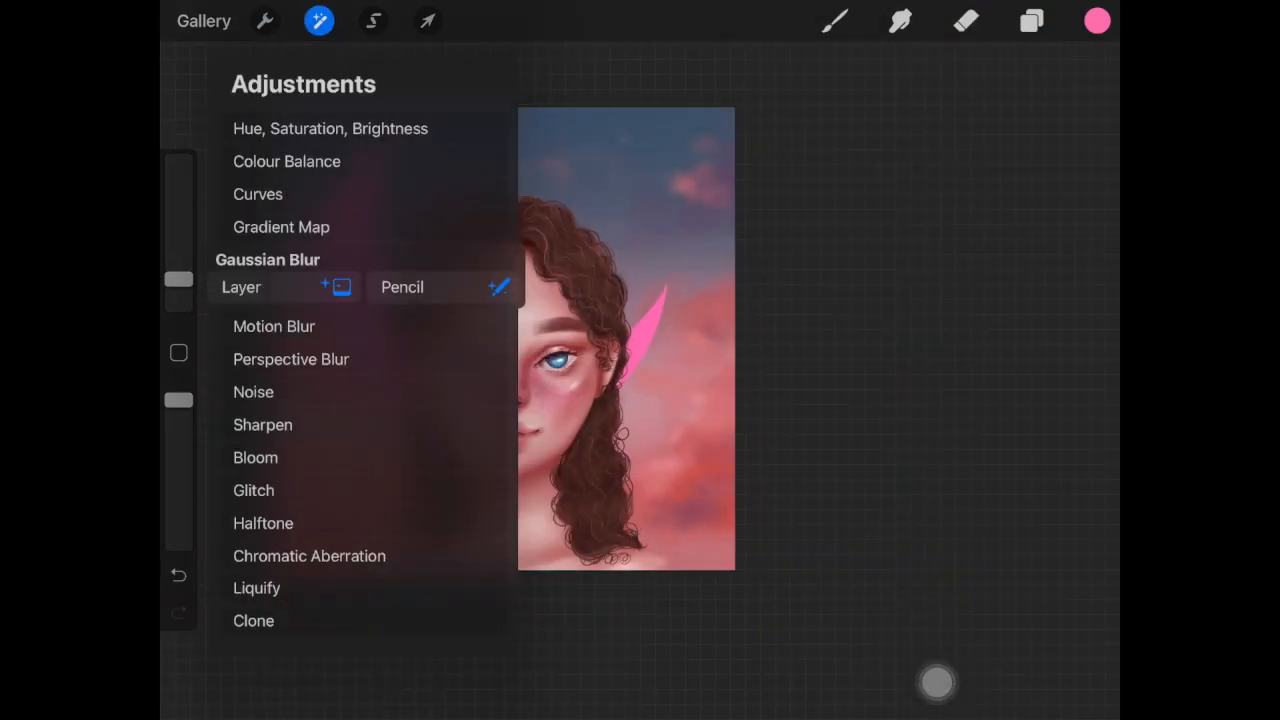
pyautogui.click(1030, 20)
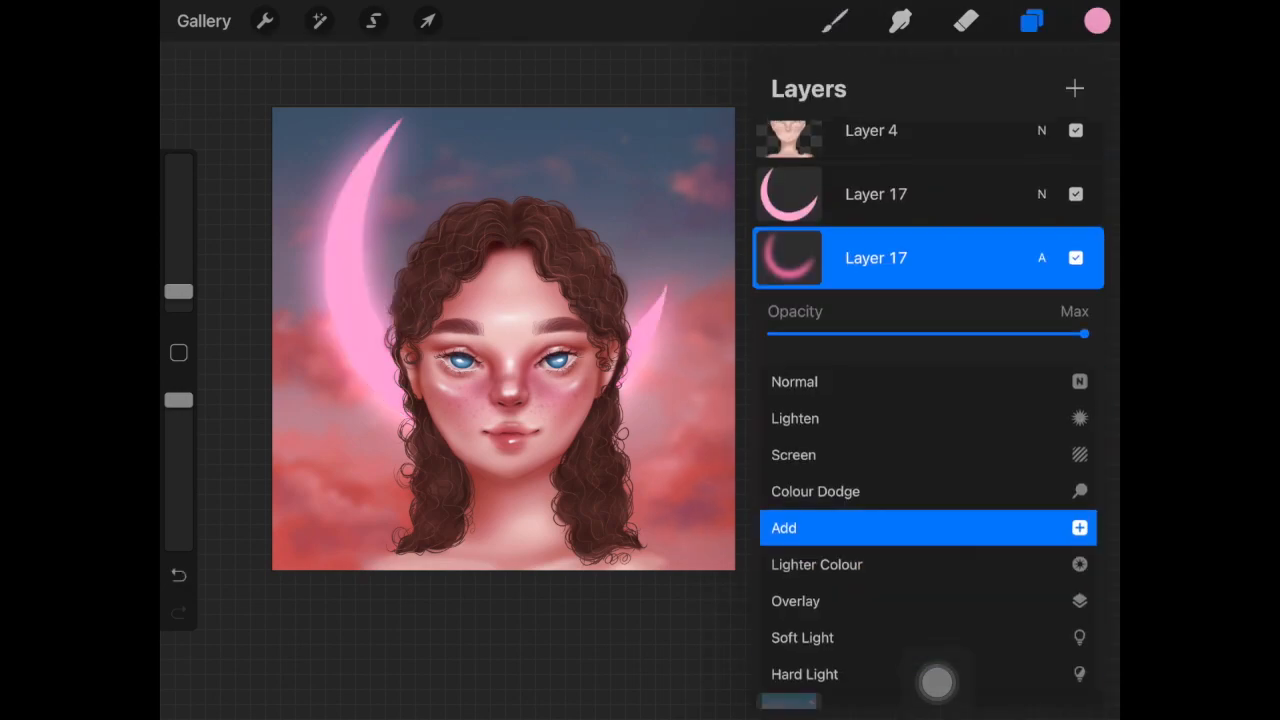
pyautogui.click(428, 20)
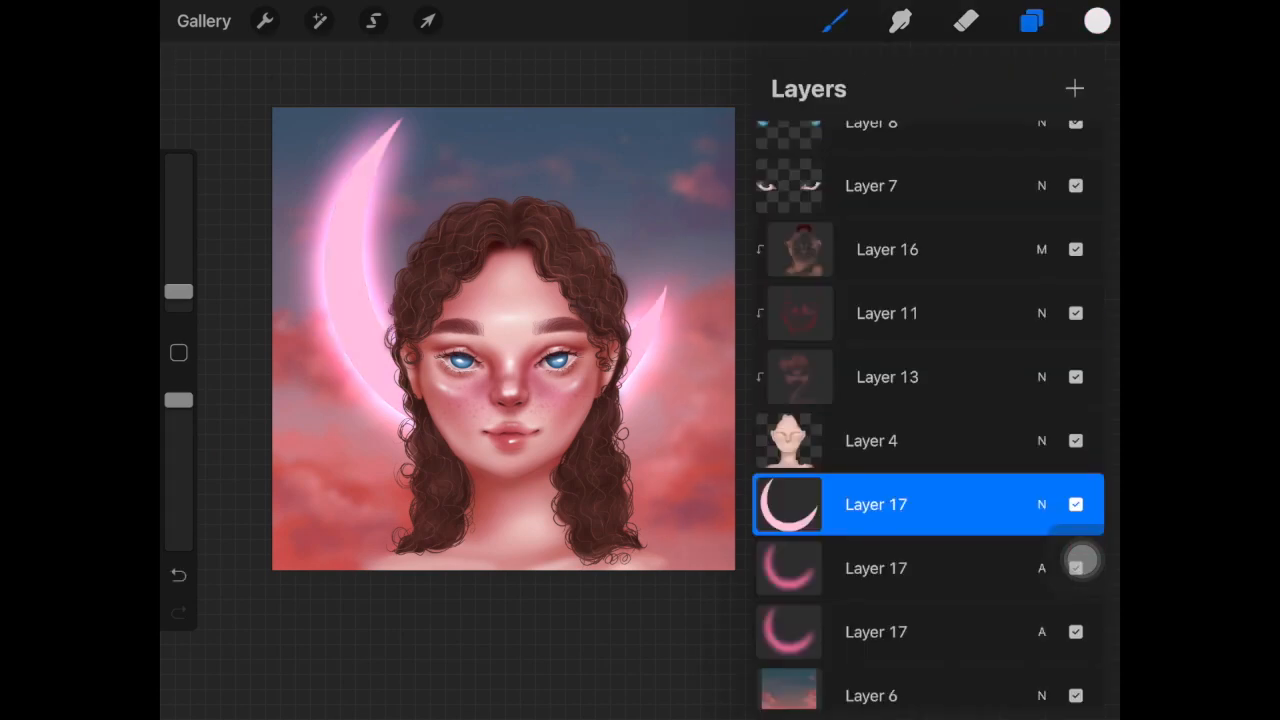
# Step: Set the glow layer to Add at 24% opacity and fill the top moon copy white
pyautogui.click(428, 20)
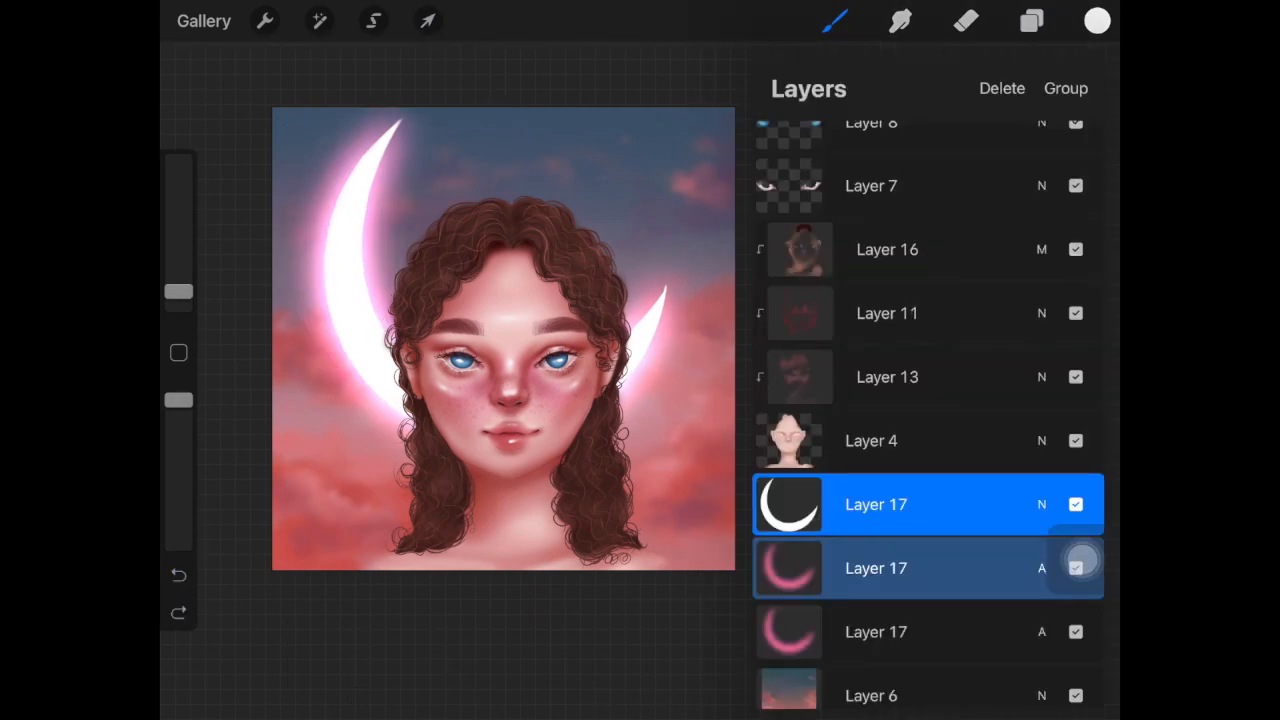
pyautogui.click(428, 20)
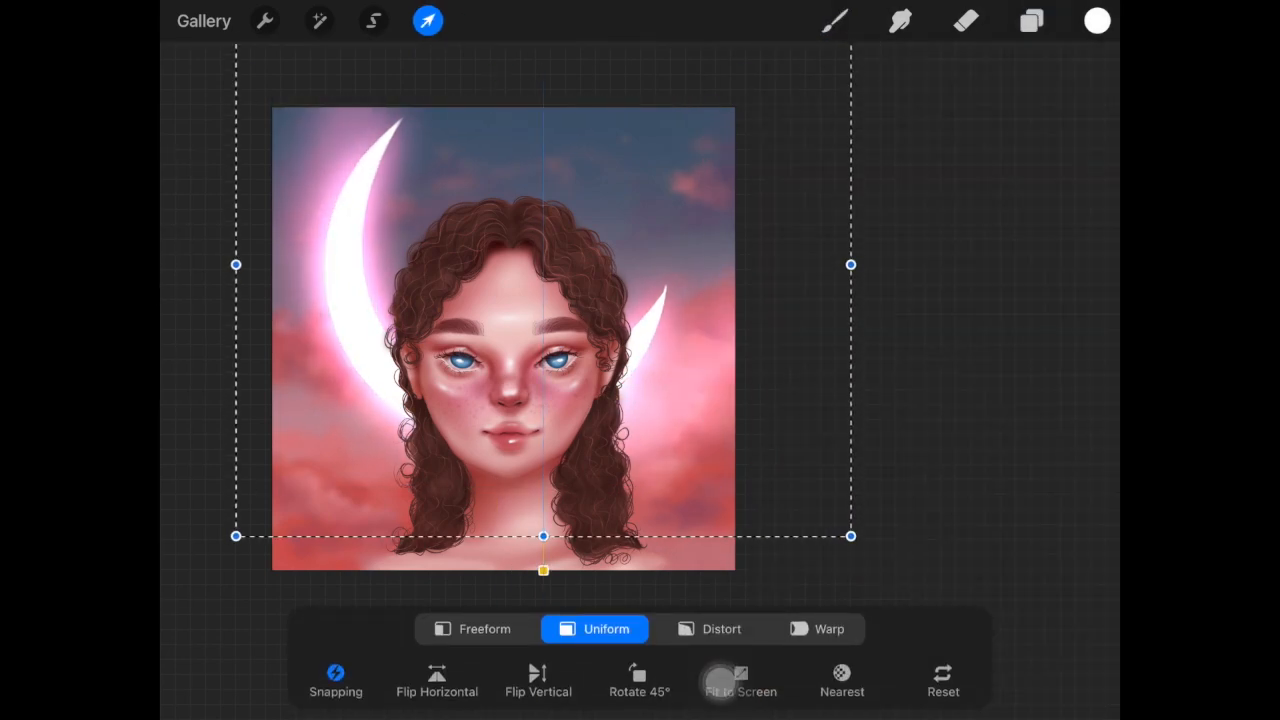
pyautogui.click(1032, 20)
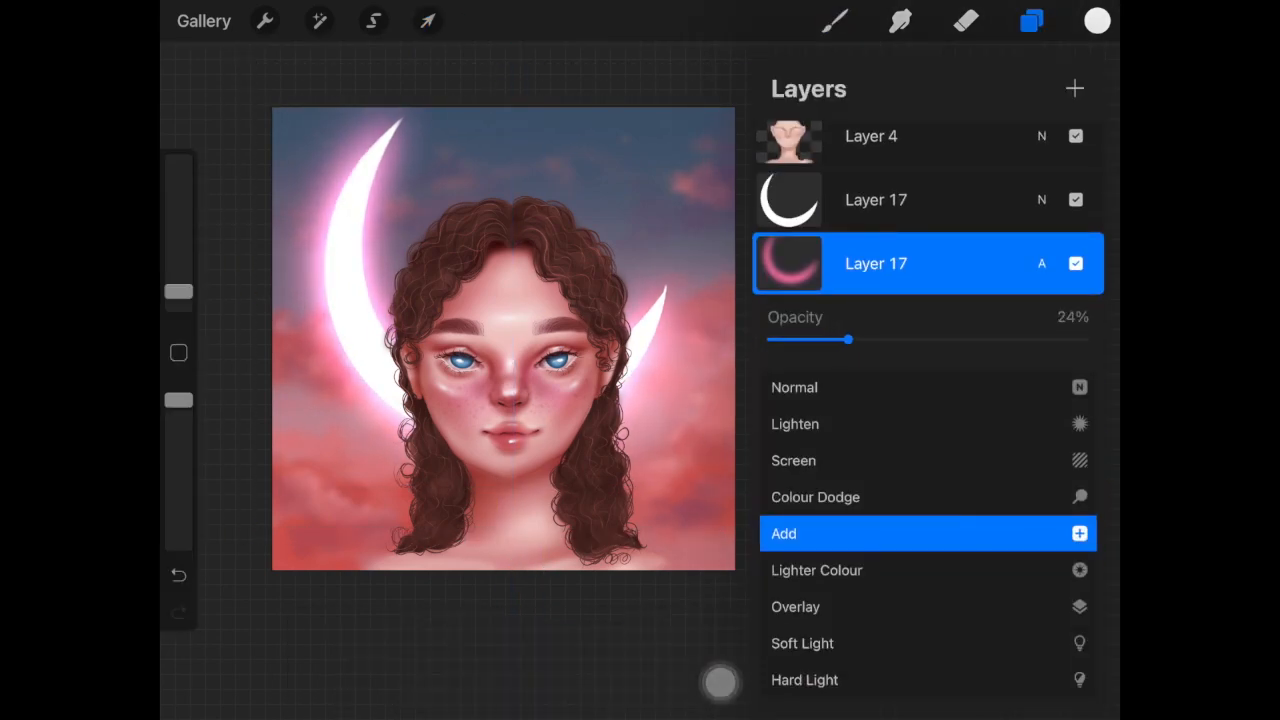
pyautogui.click(836, 20)
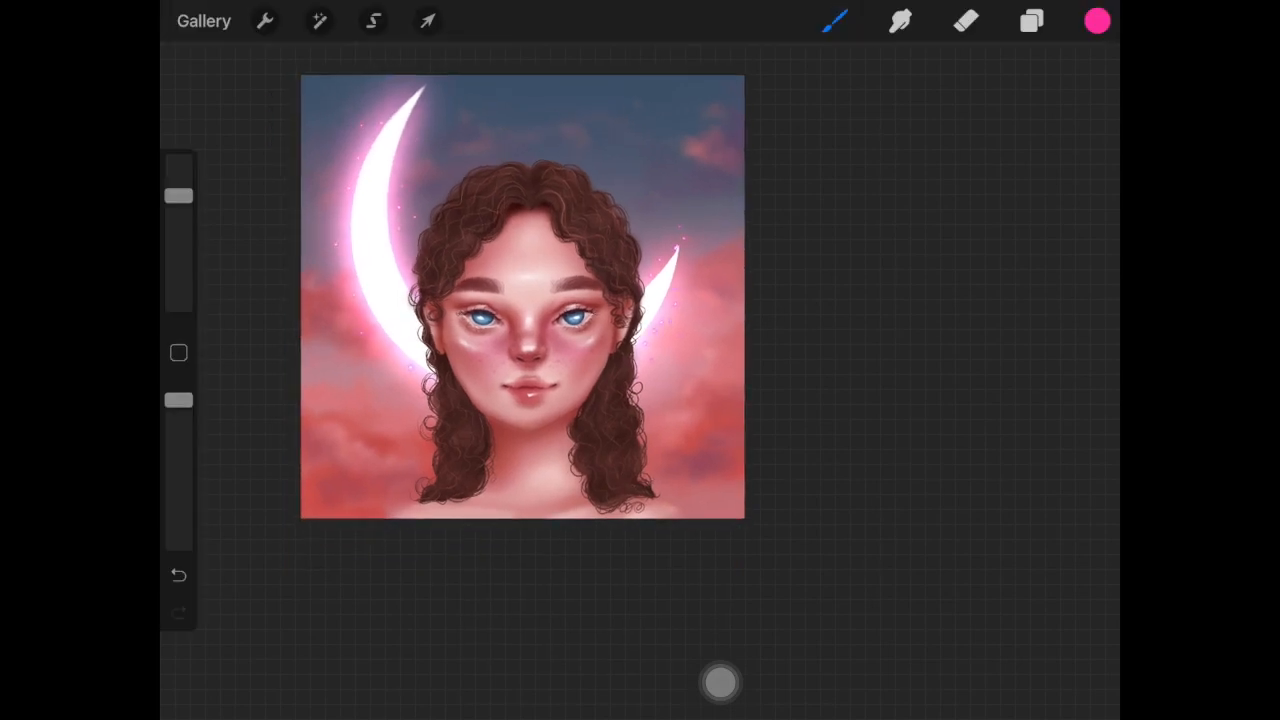
# Step: Paint pink glow accents spreading from the moon into the surrounding clouds
pyautogui.click(1032, 20)
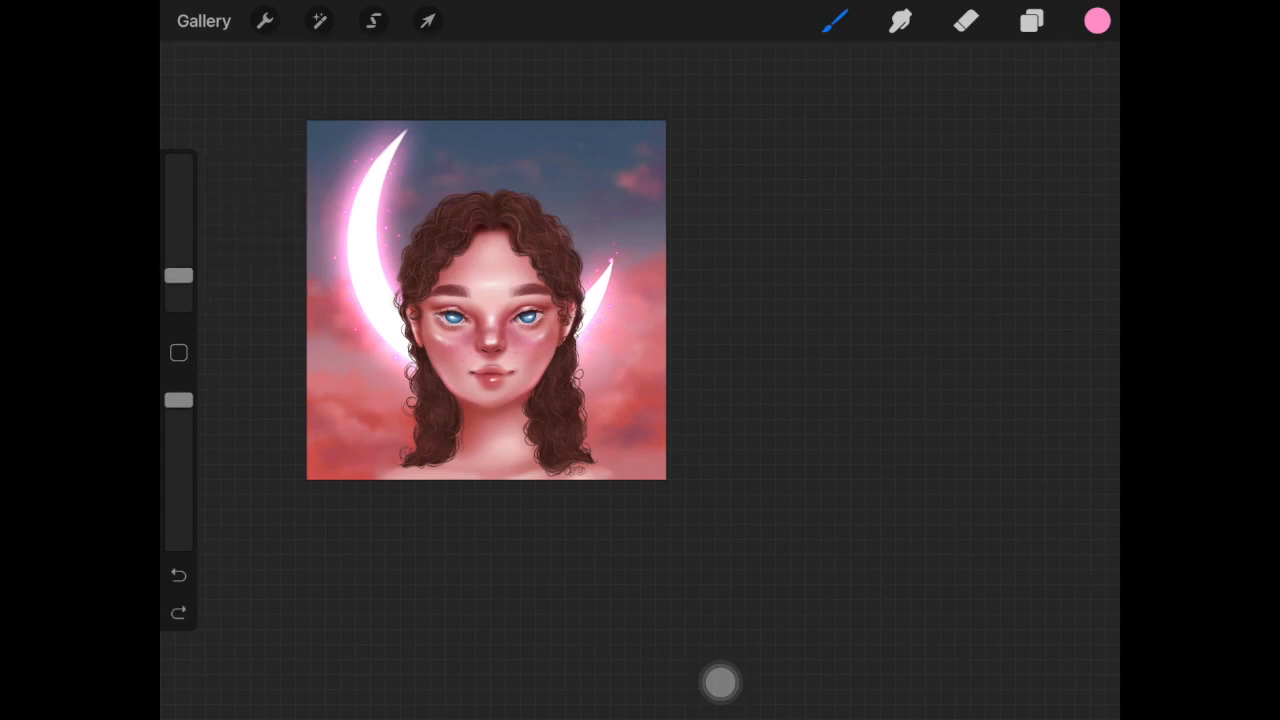
pyautogui.click(900, 20)
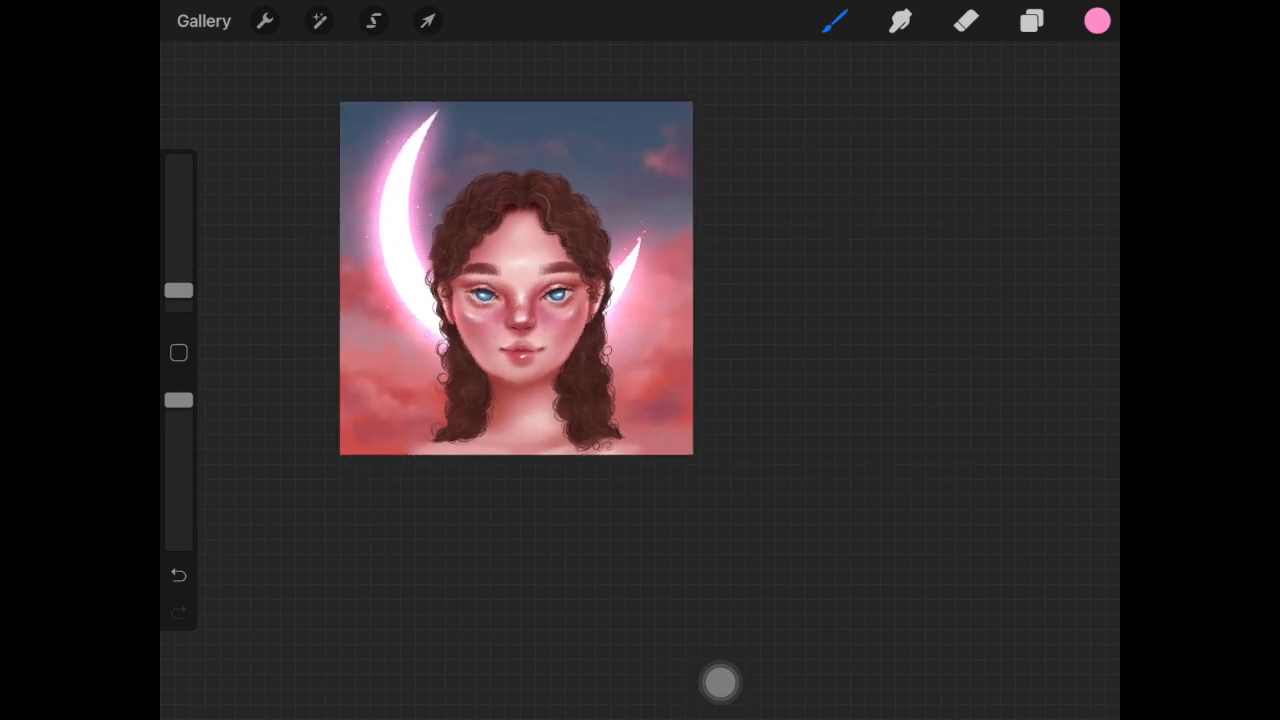
# Step: Erase stray glow, add light pink sparkles, and smudge them softly into the sky
pyautogui.click(964, 20)
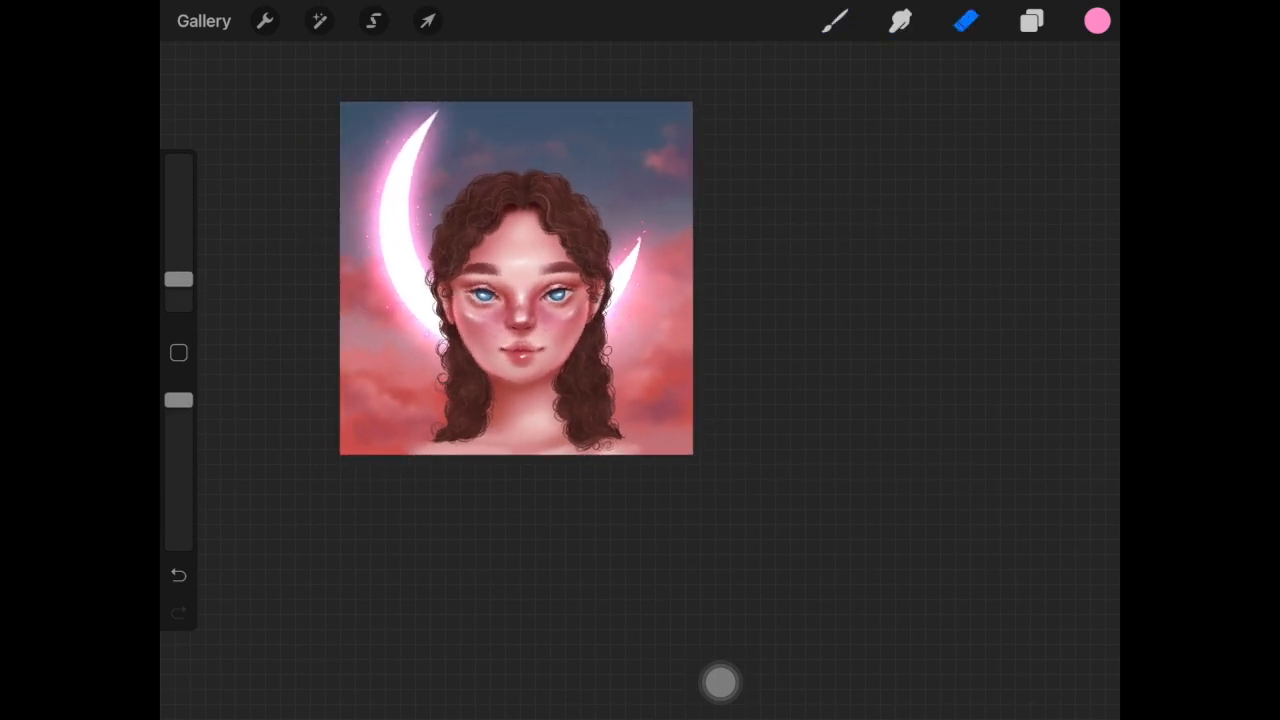
pyautogui.click(1032, 20)
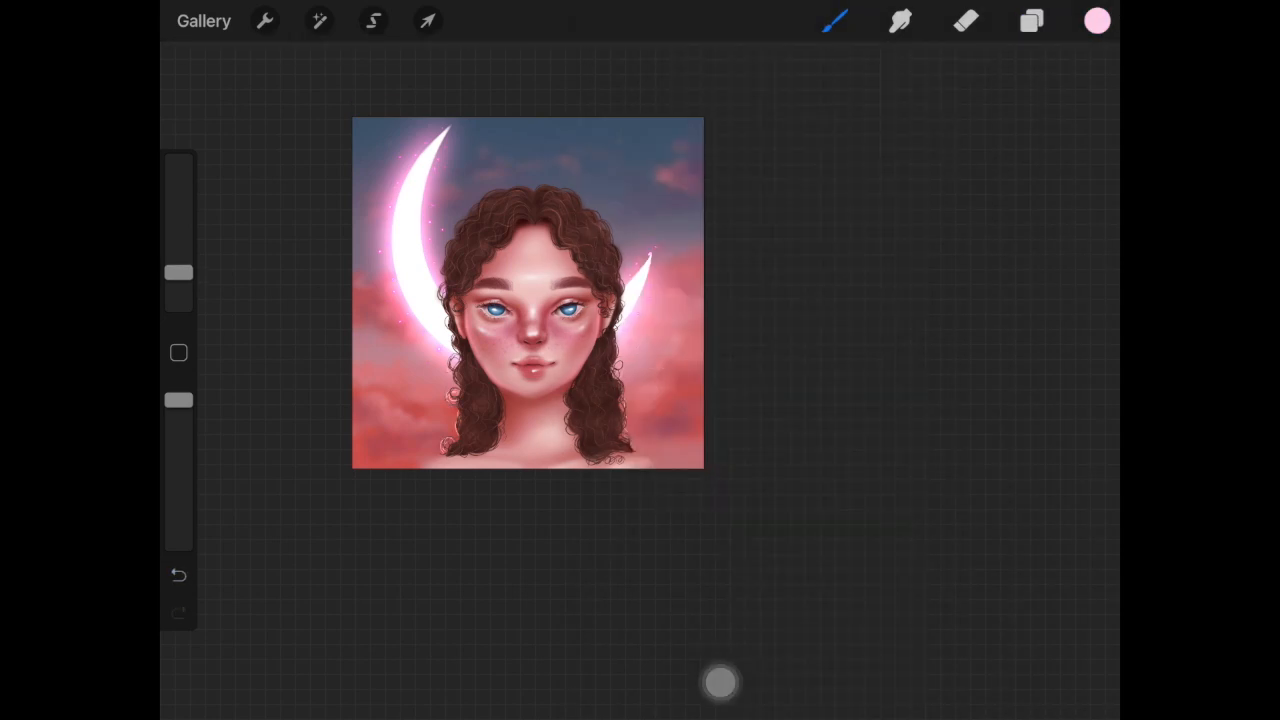
pyautogui.click(1032, 22)
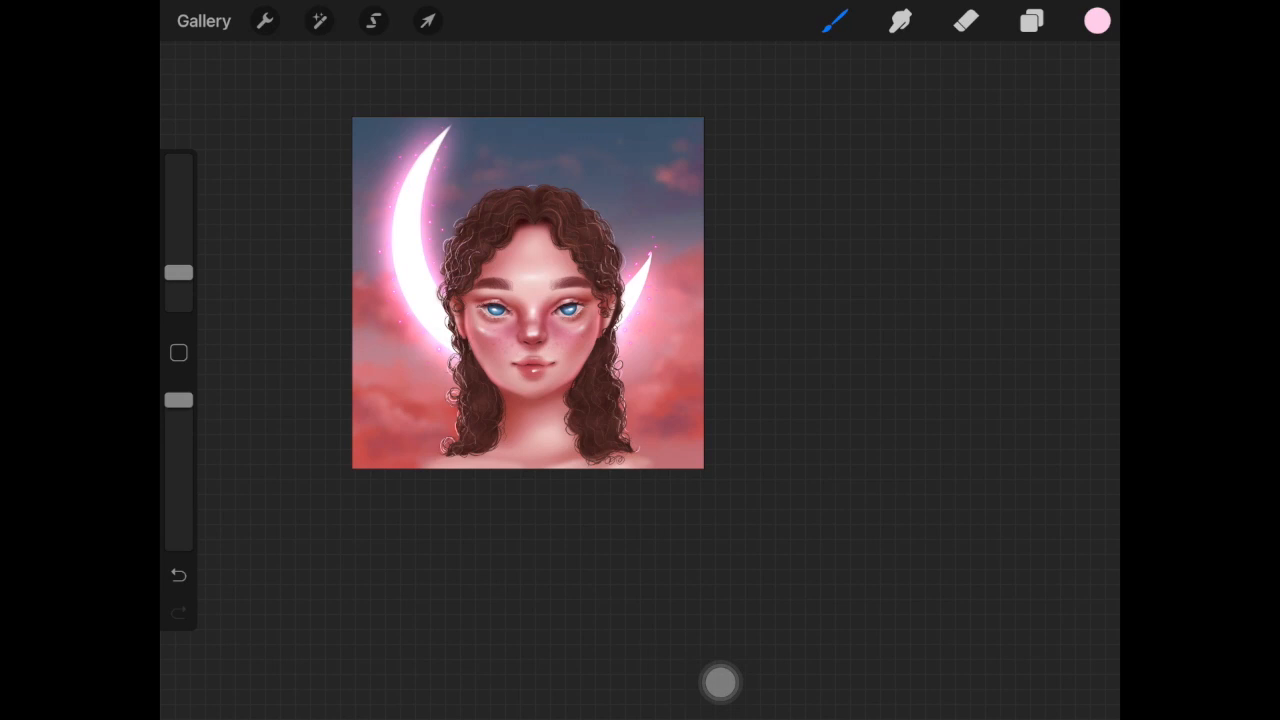
pyautogui.click(900, 20)
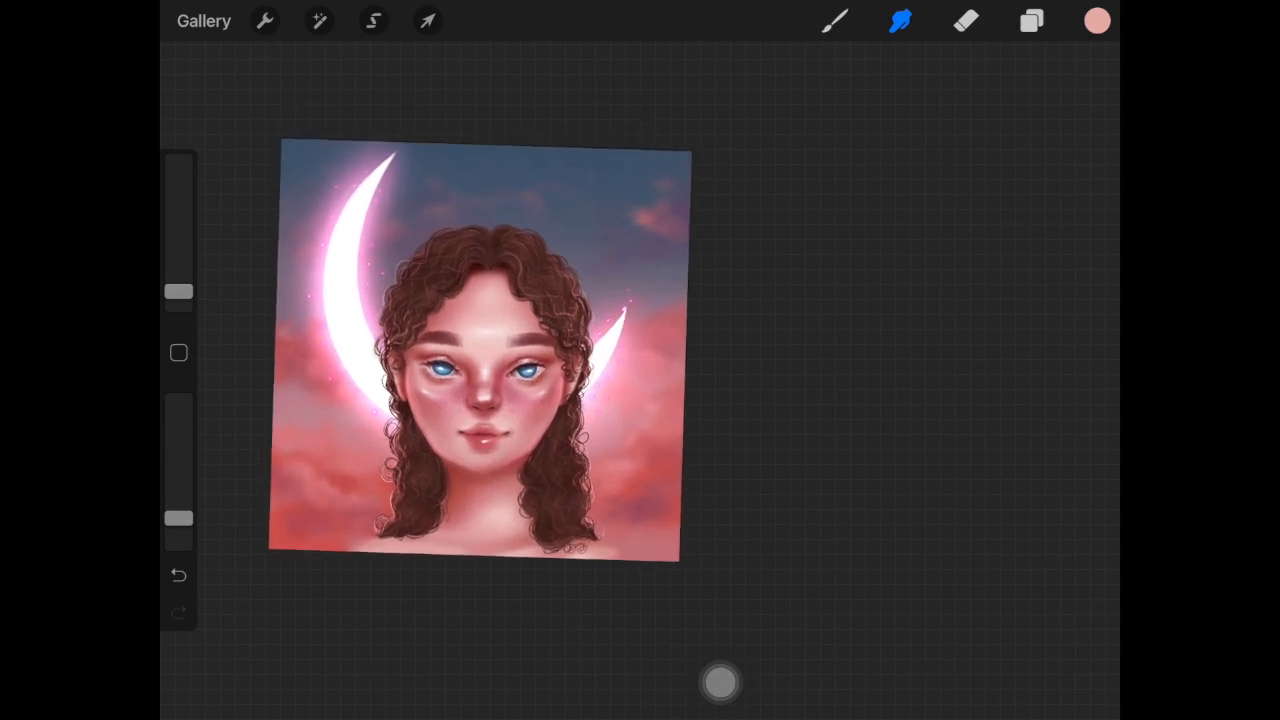
pyautogui.moveTo(478, 356); pyautogui.dragTo(458, 336)
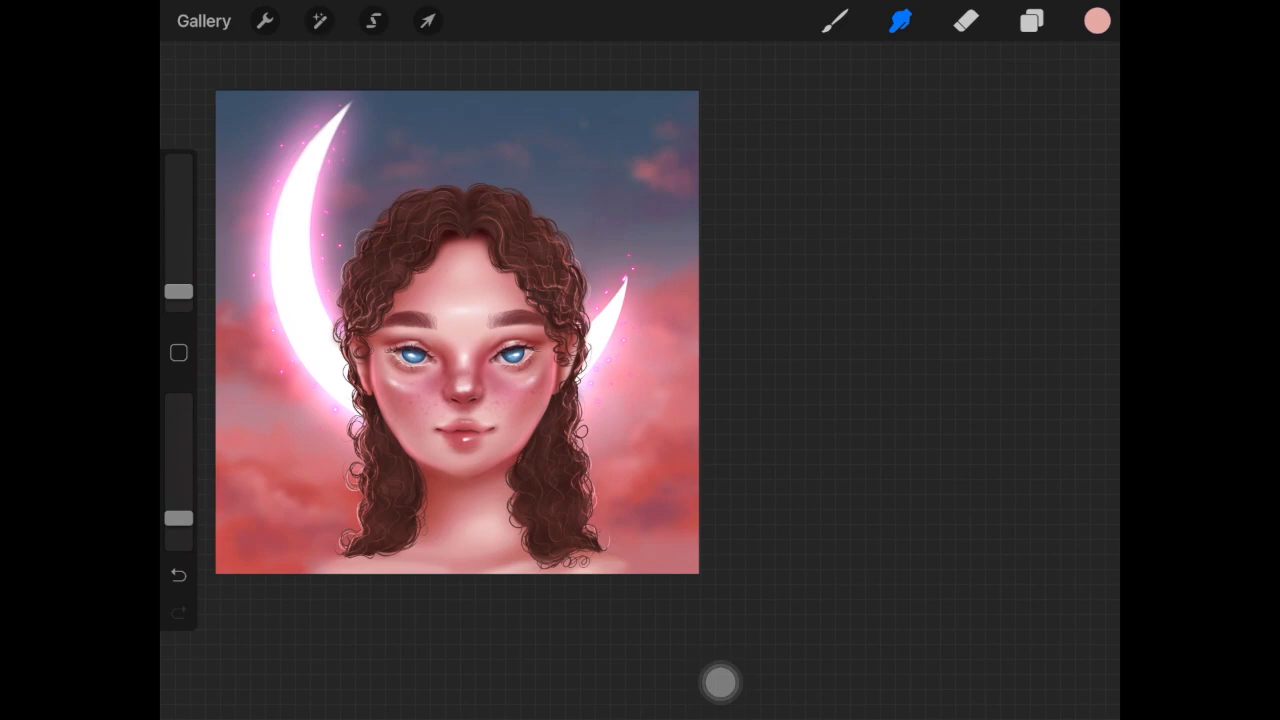